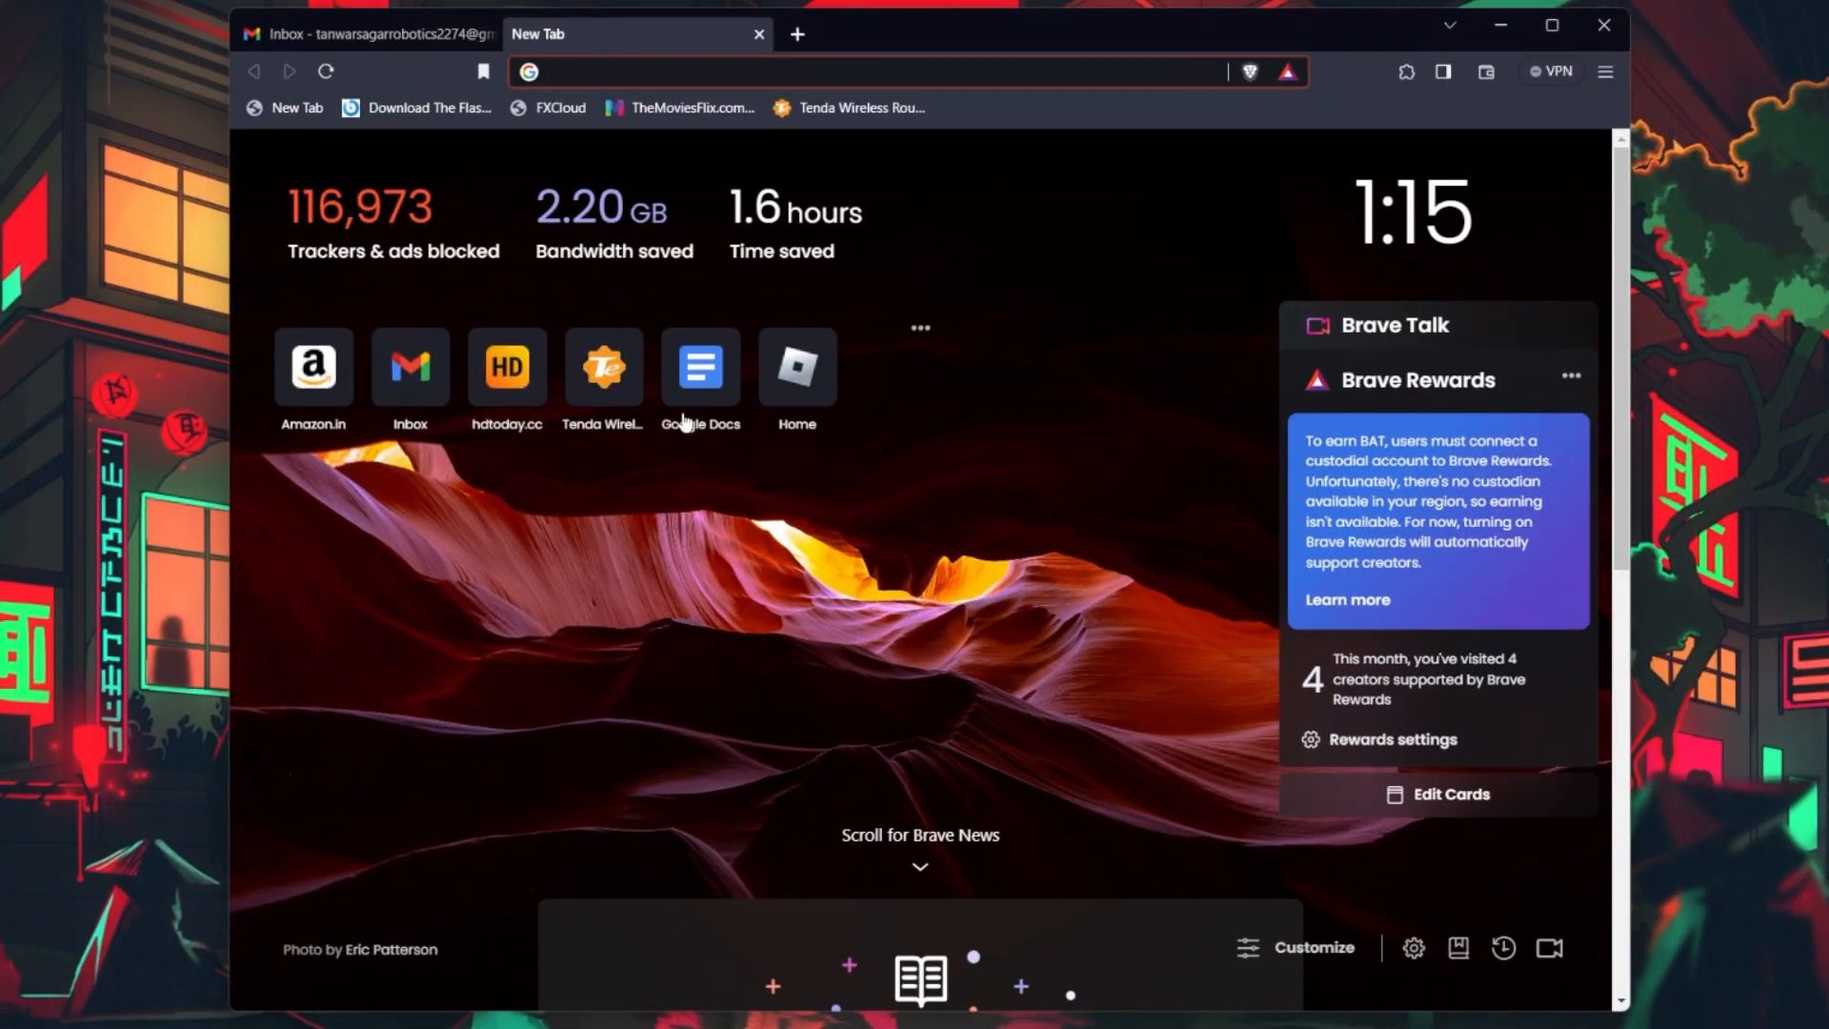
Enter the playstation.com password-reset-psn support URL in a new tab.
type("https://www.playstation.com/en-us/support/account/password-reset-psn/")
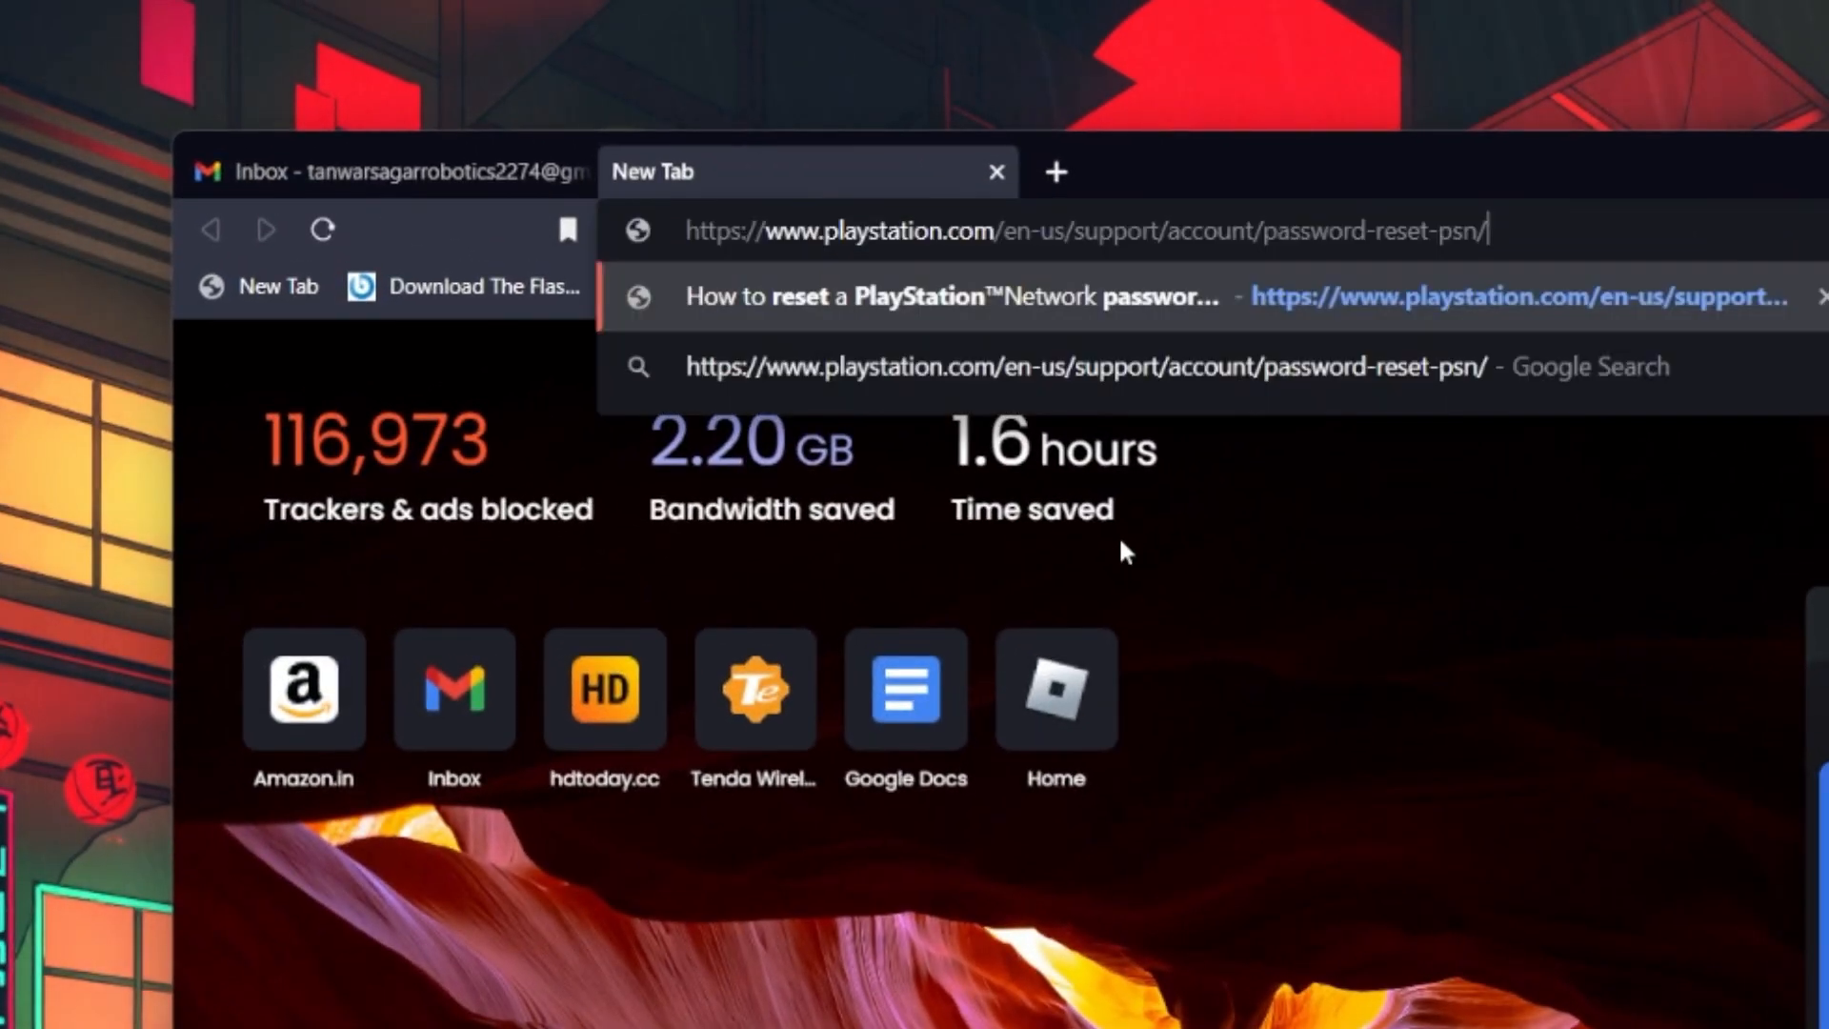
mouse_move(1109, 544)
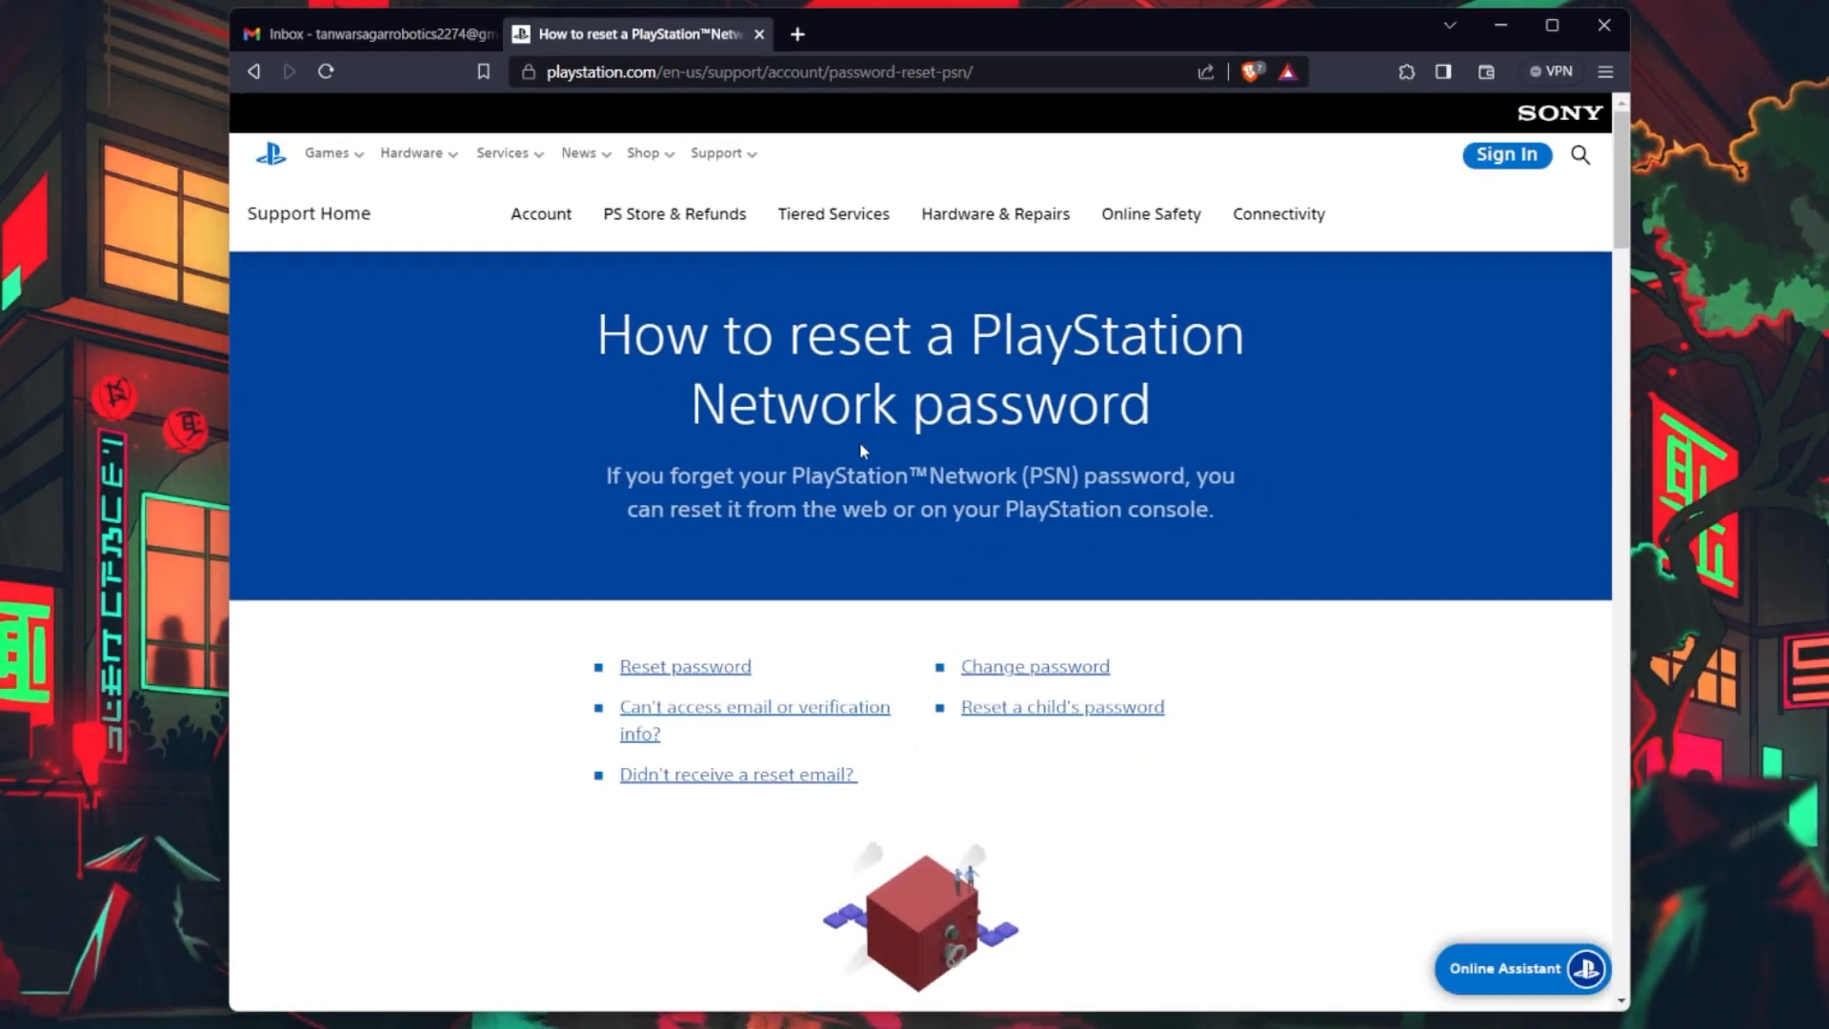
scroll("down", 3)
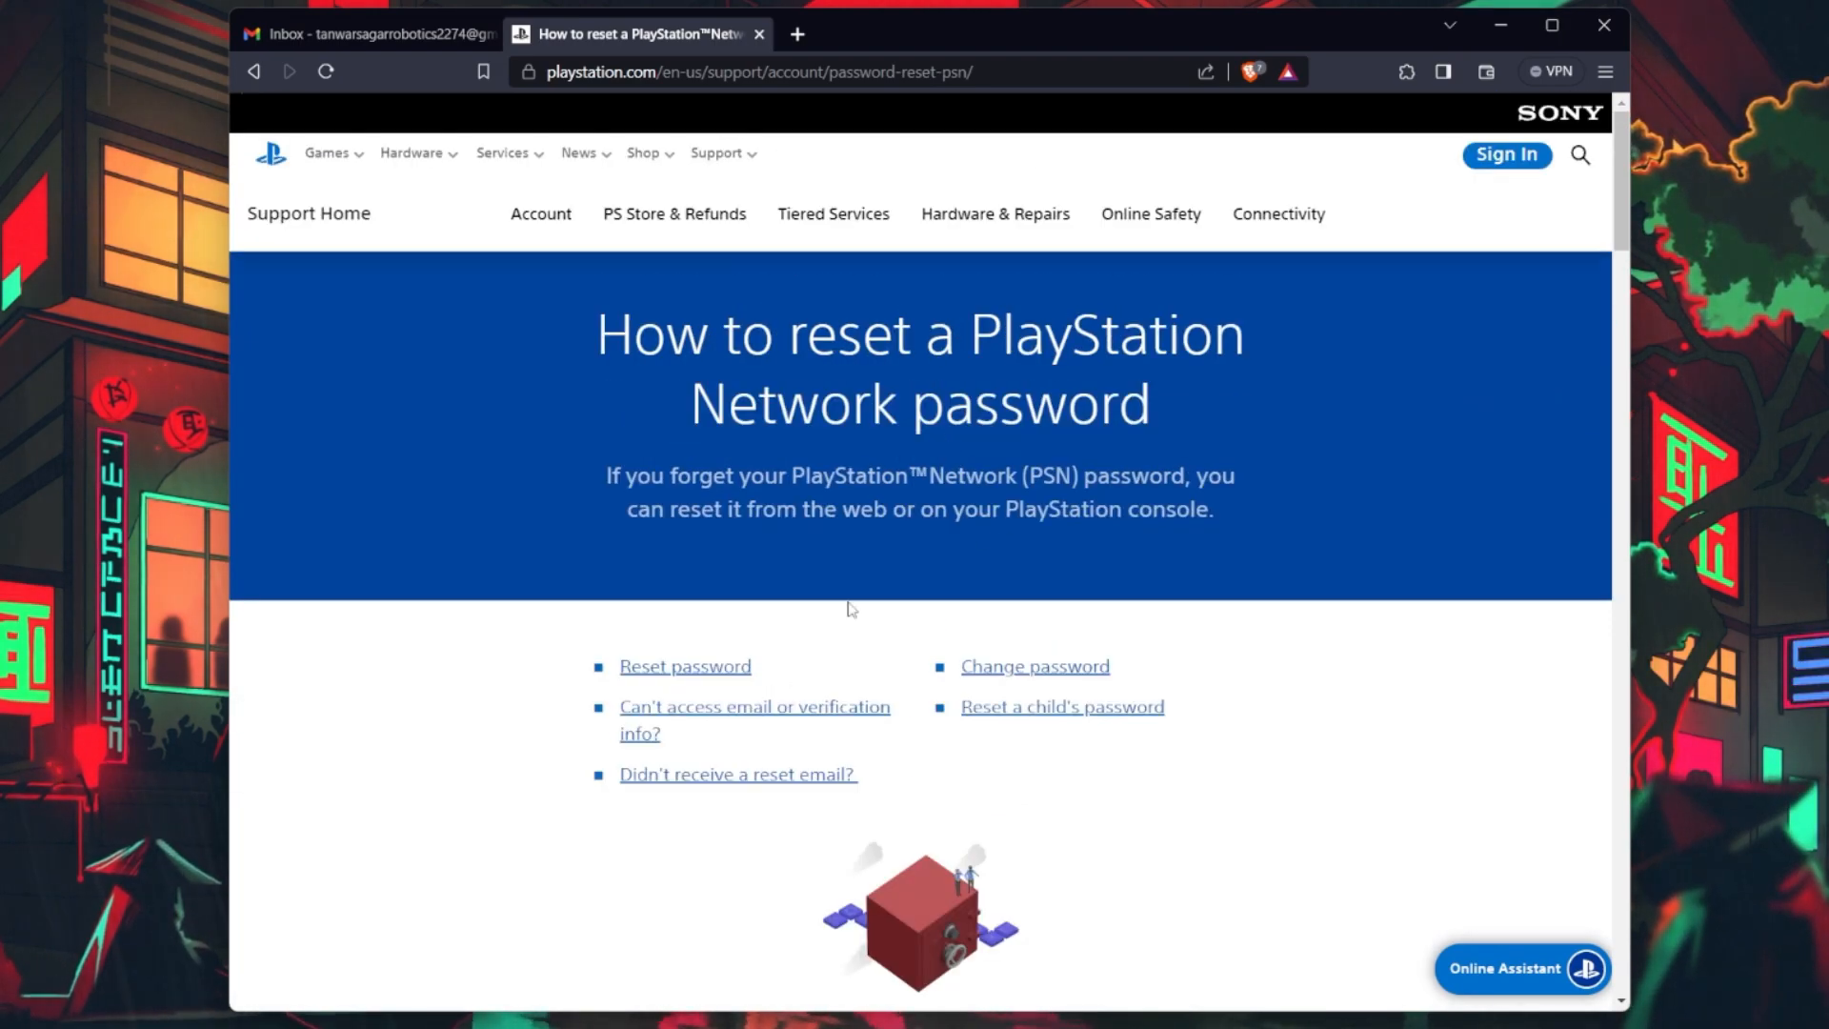
mouse_move(1090, 625)
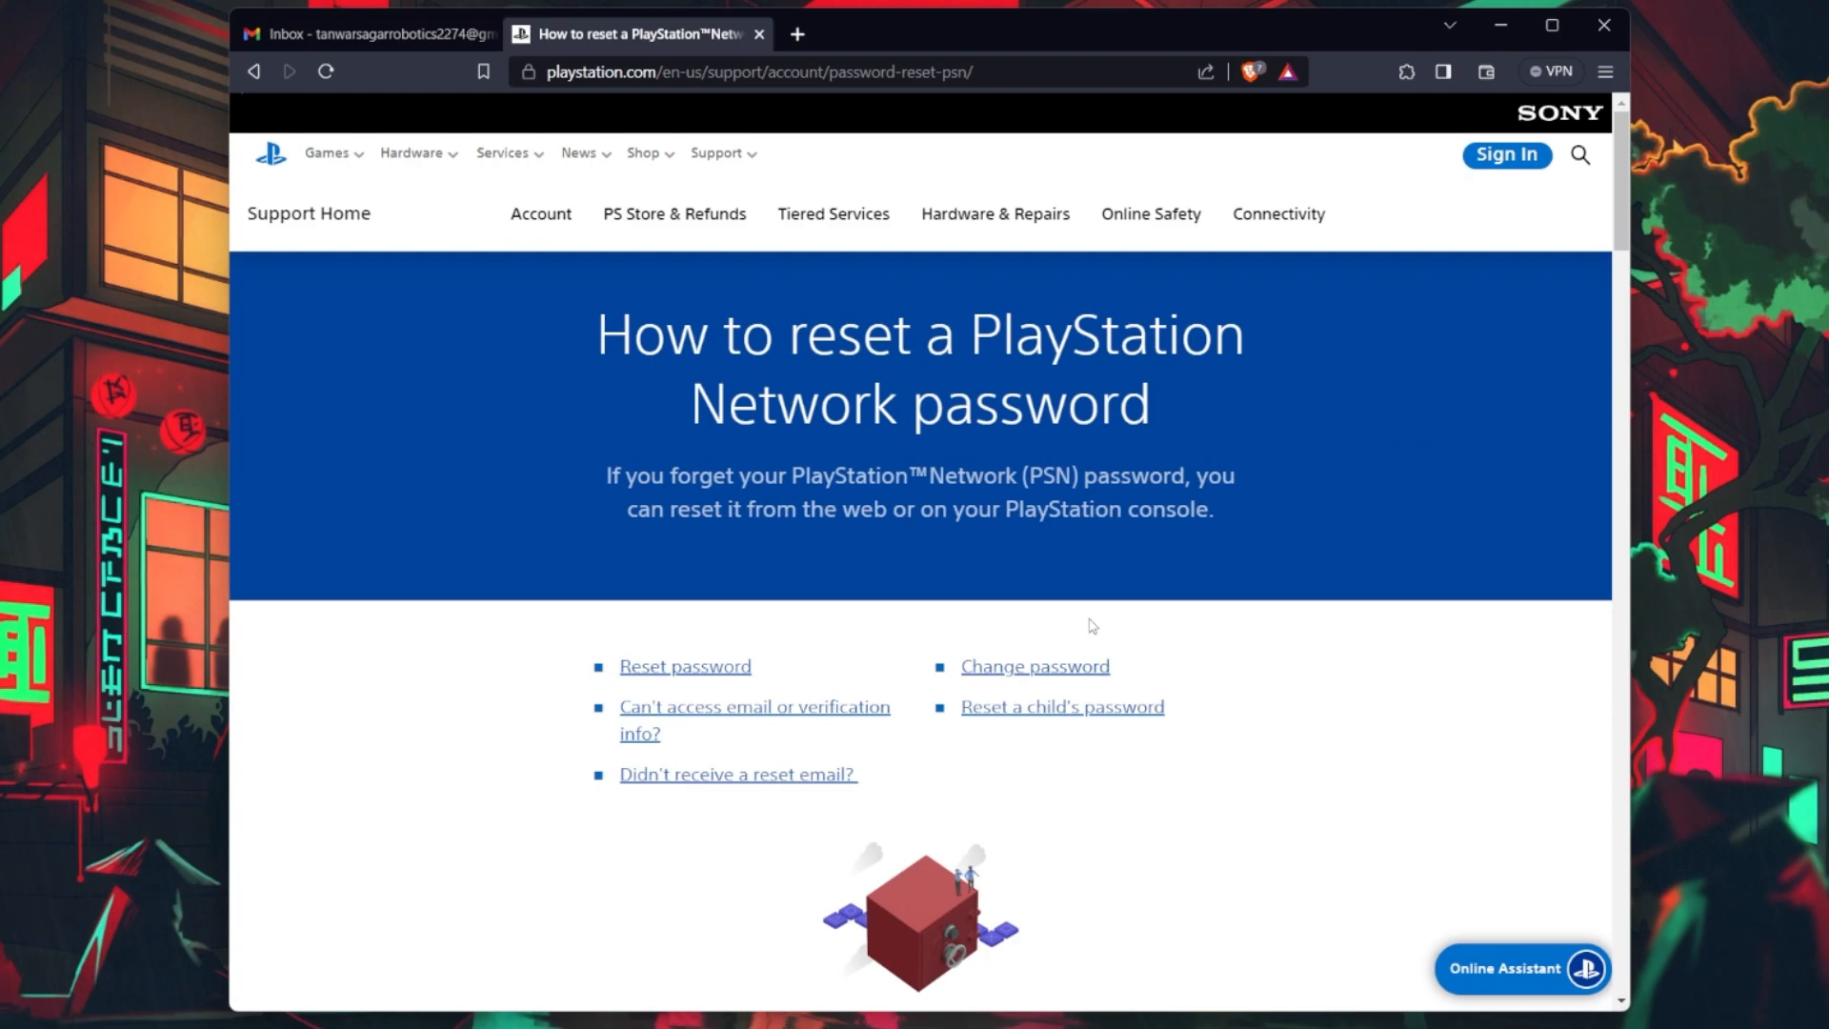
mouse_move(1103, 551)
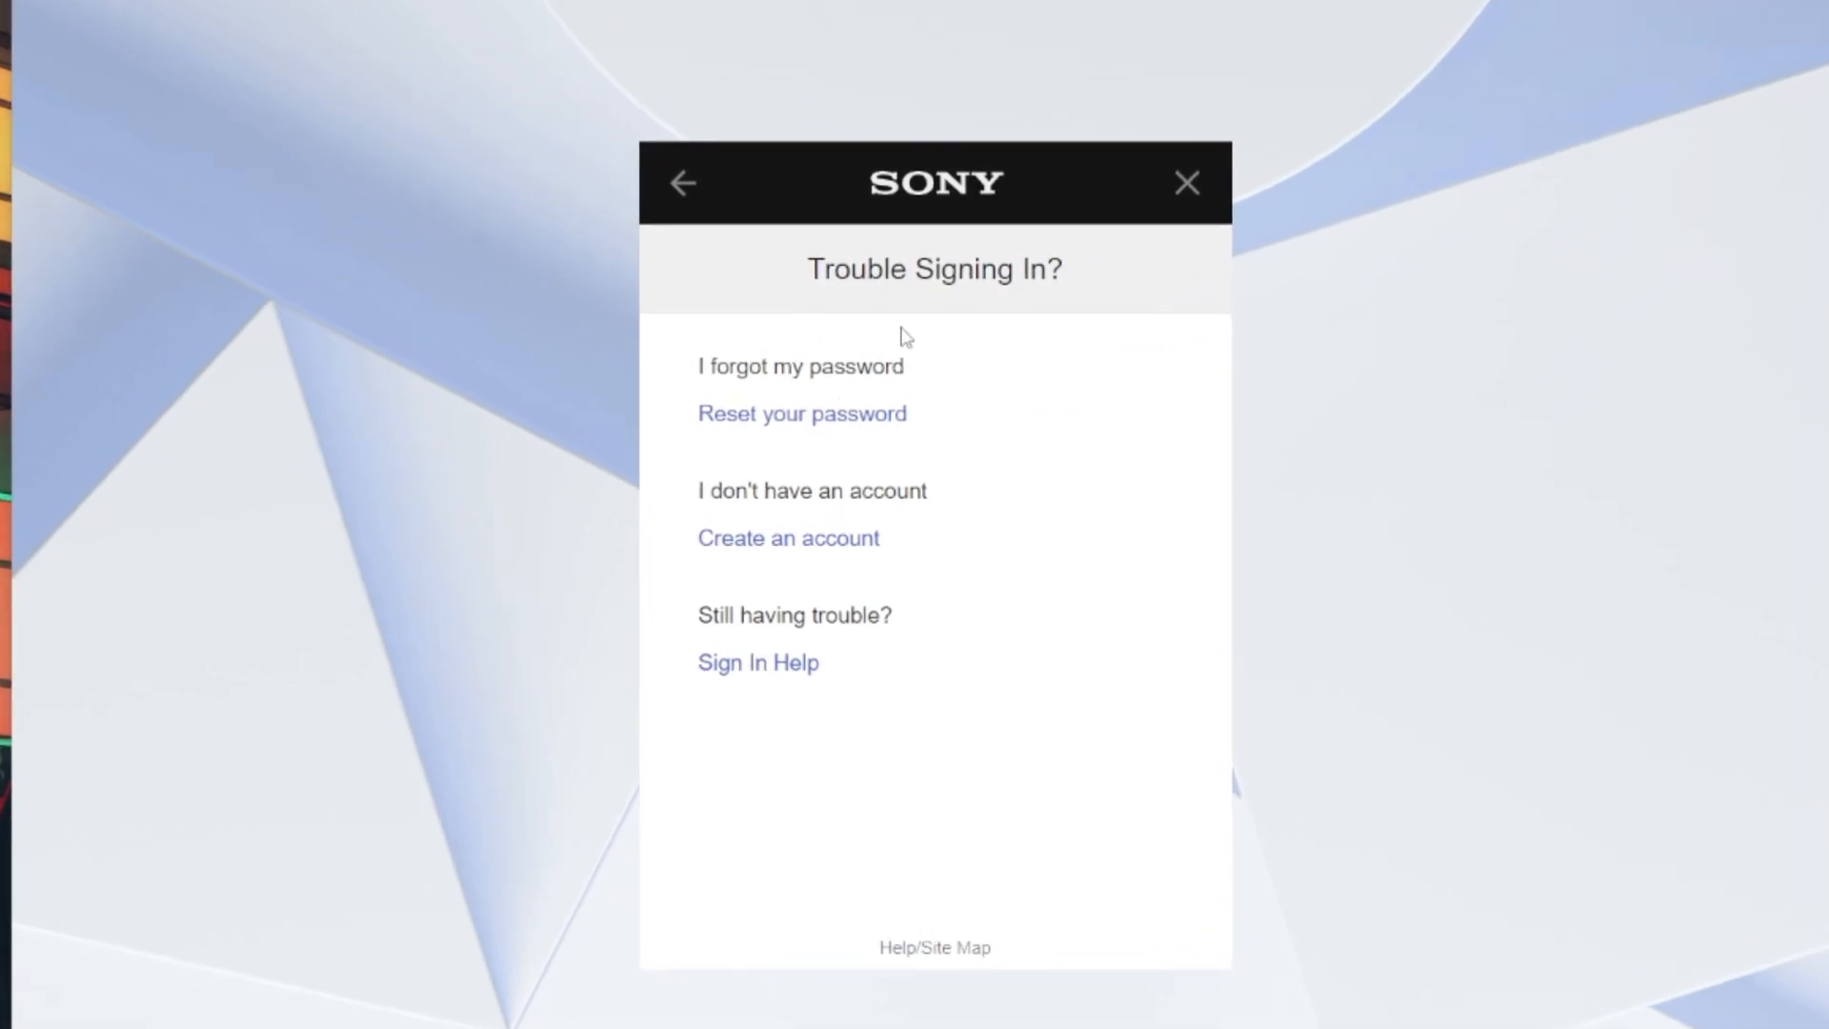
mouse_move(802, 422)
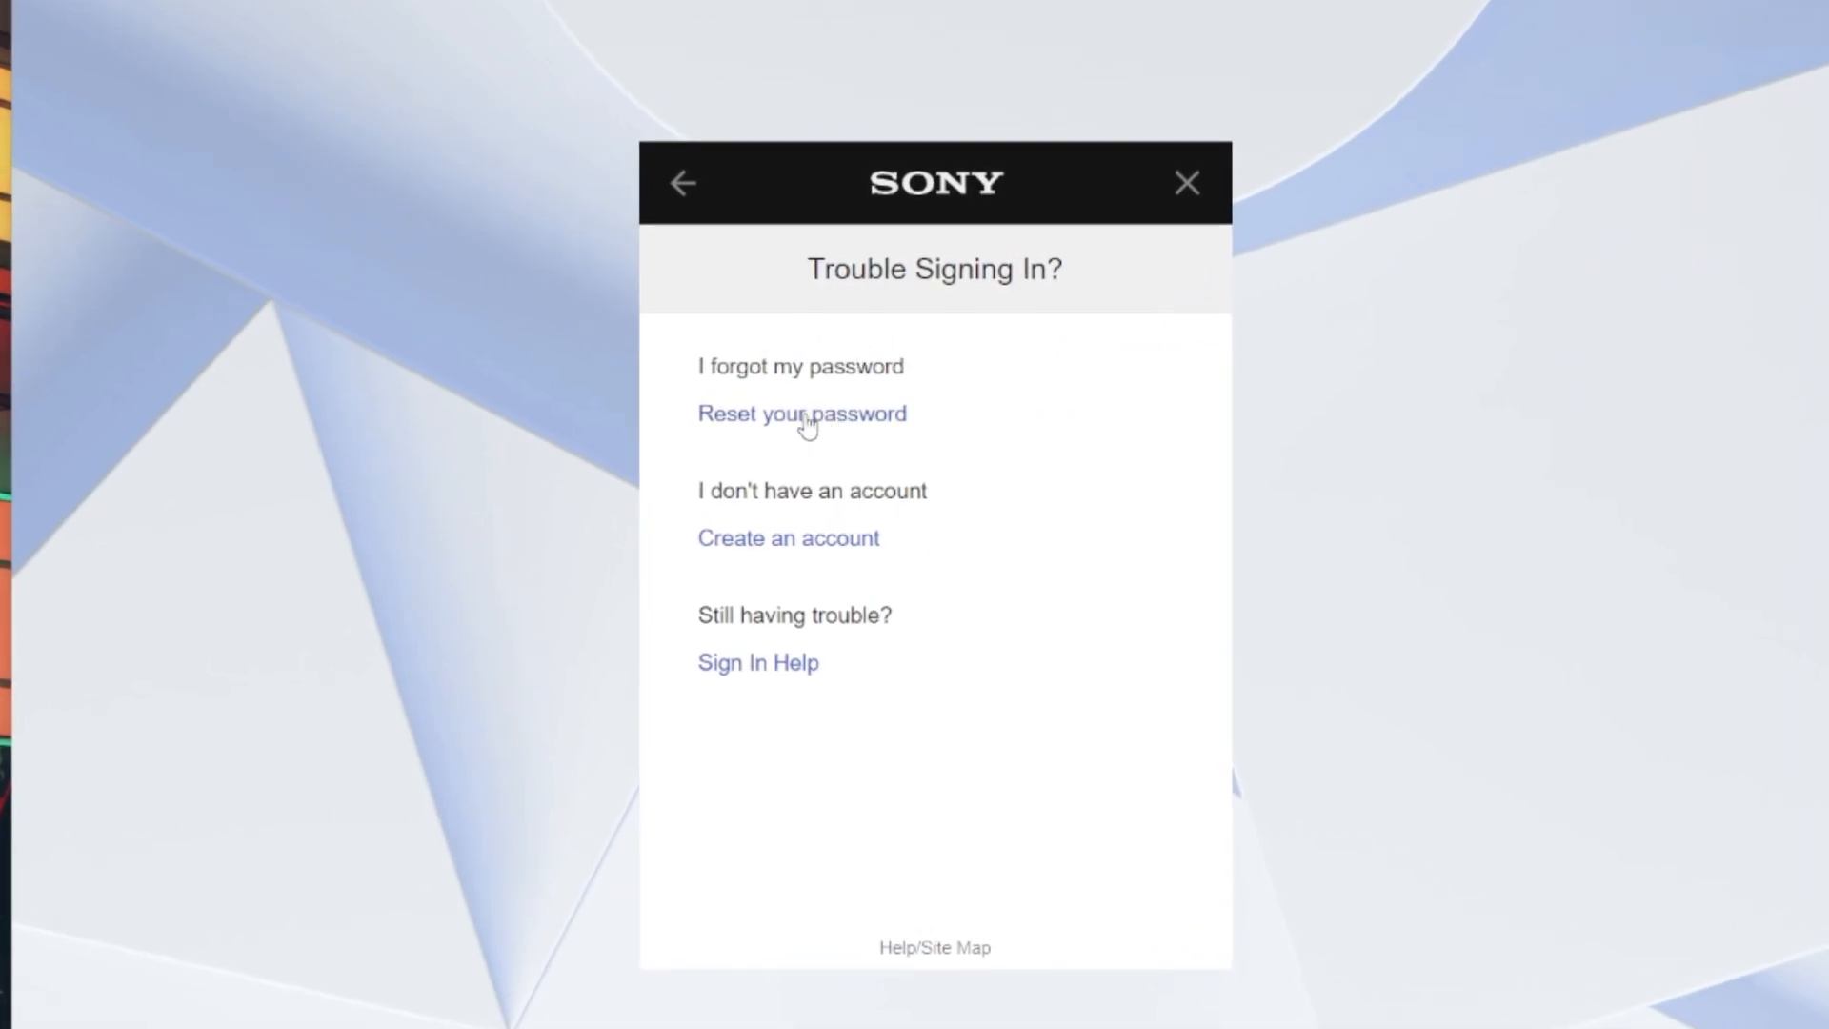
Choose Reset your password and send the reset email for the Sign-In ID.
left_click(801, 415)
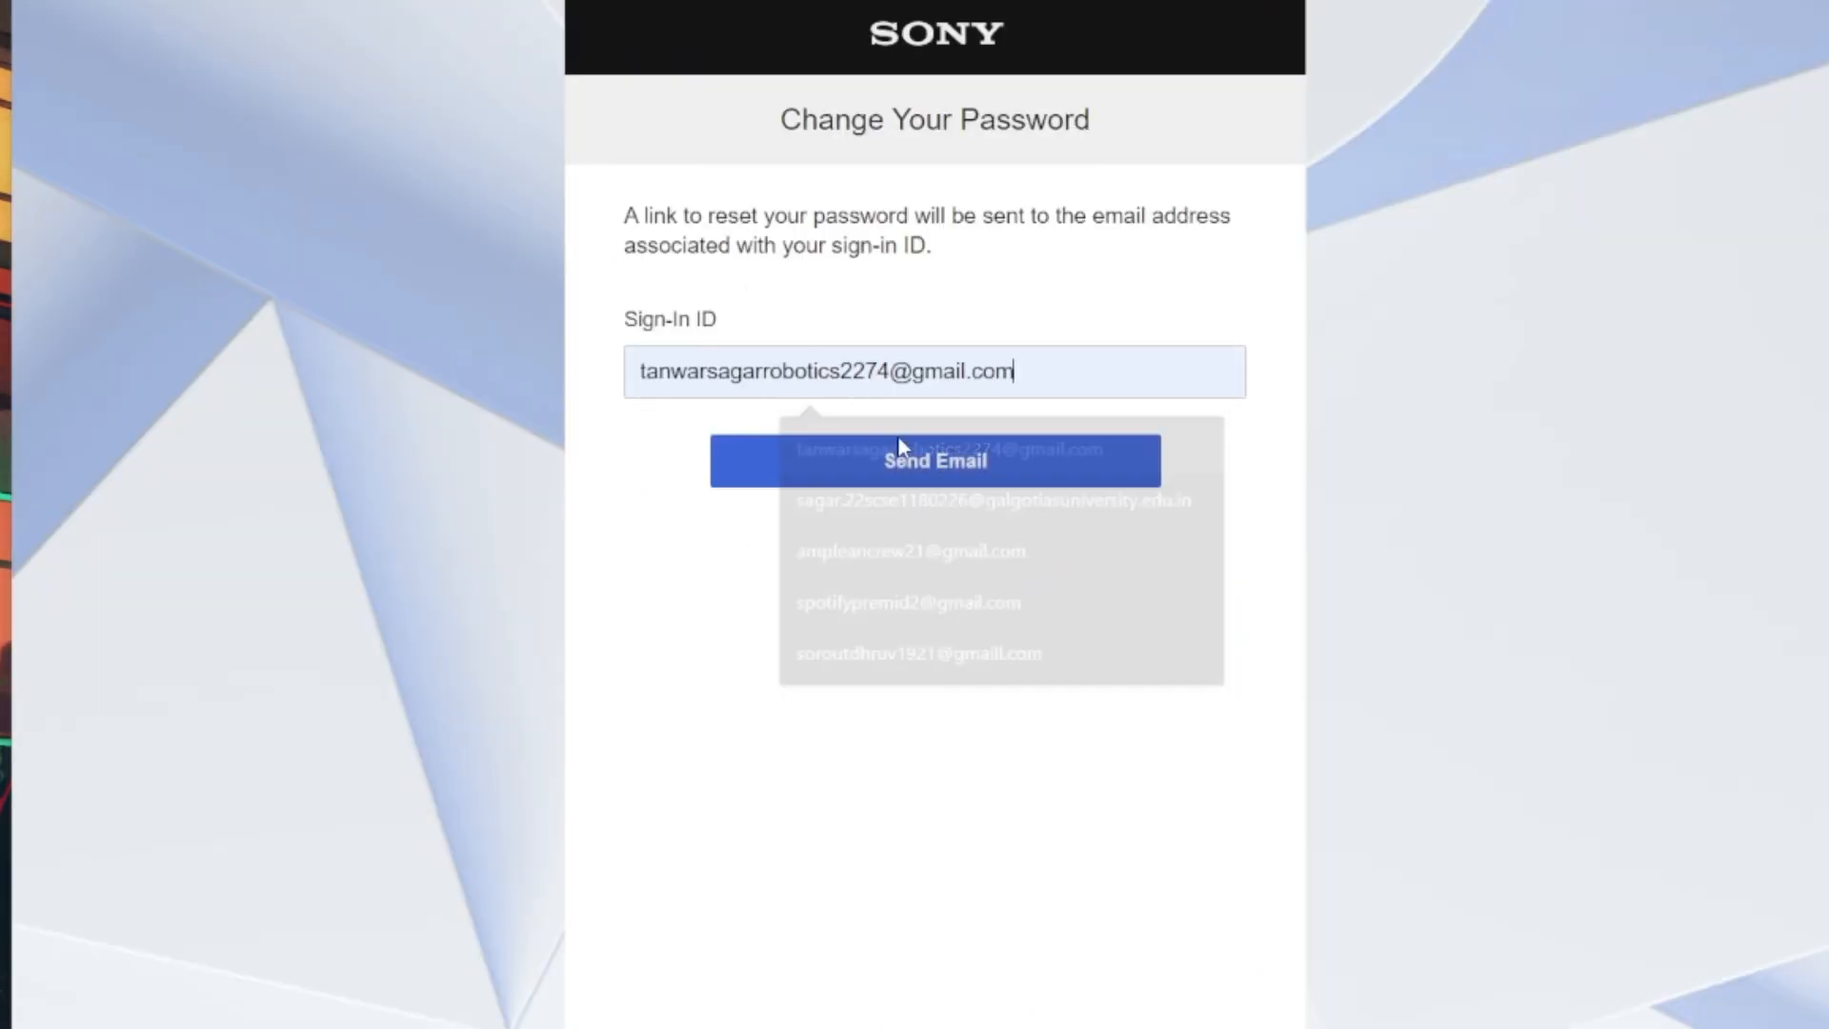
left_click(933, 459)
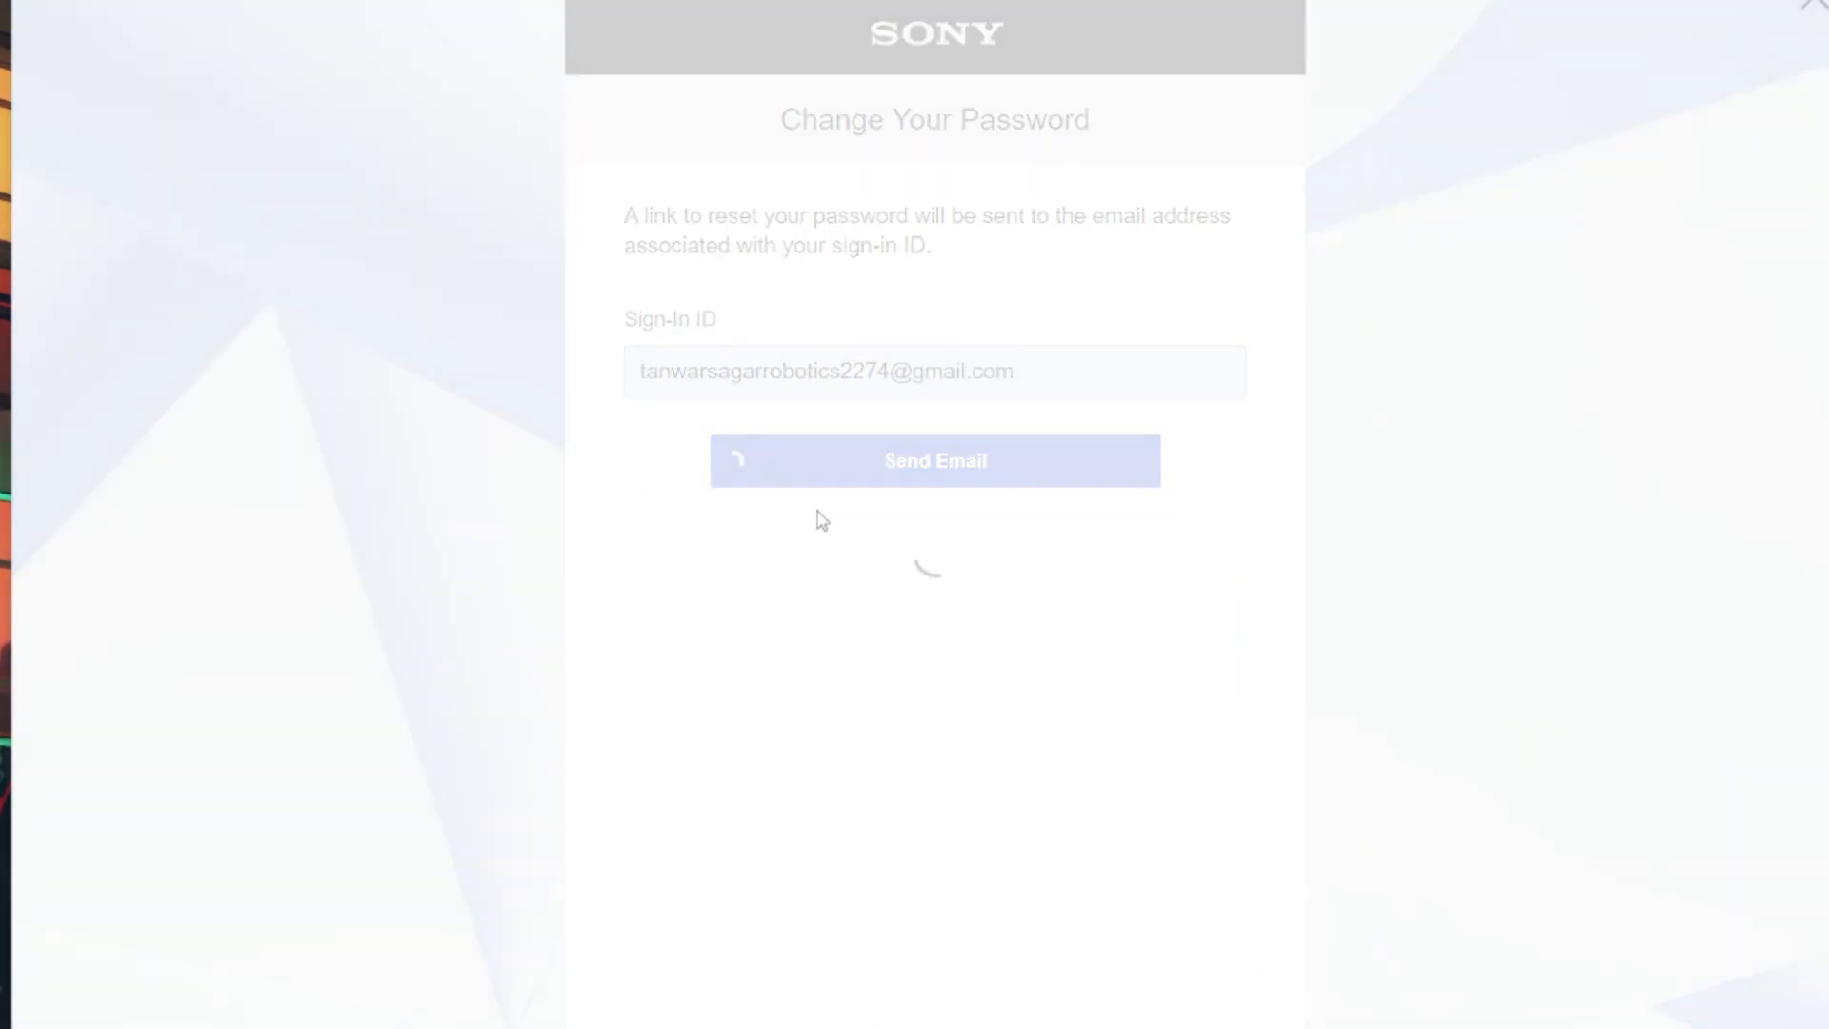
left_click(935, 459)
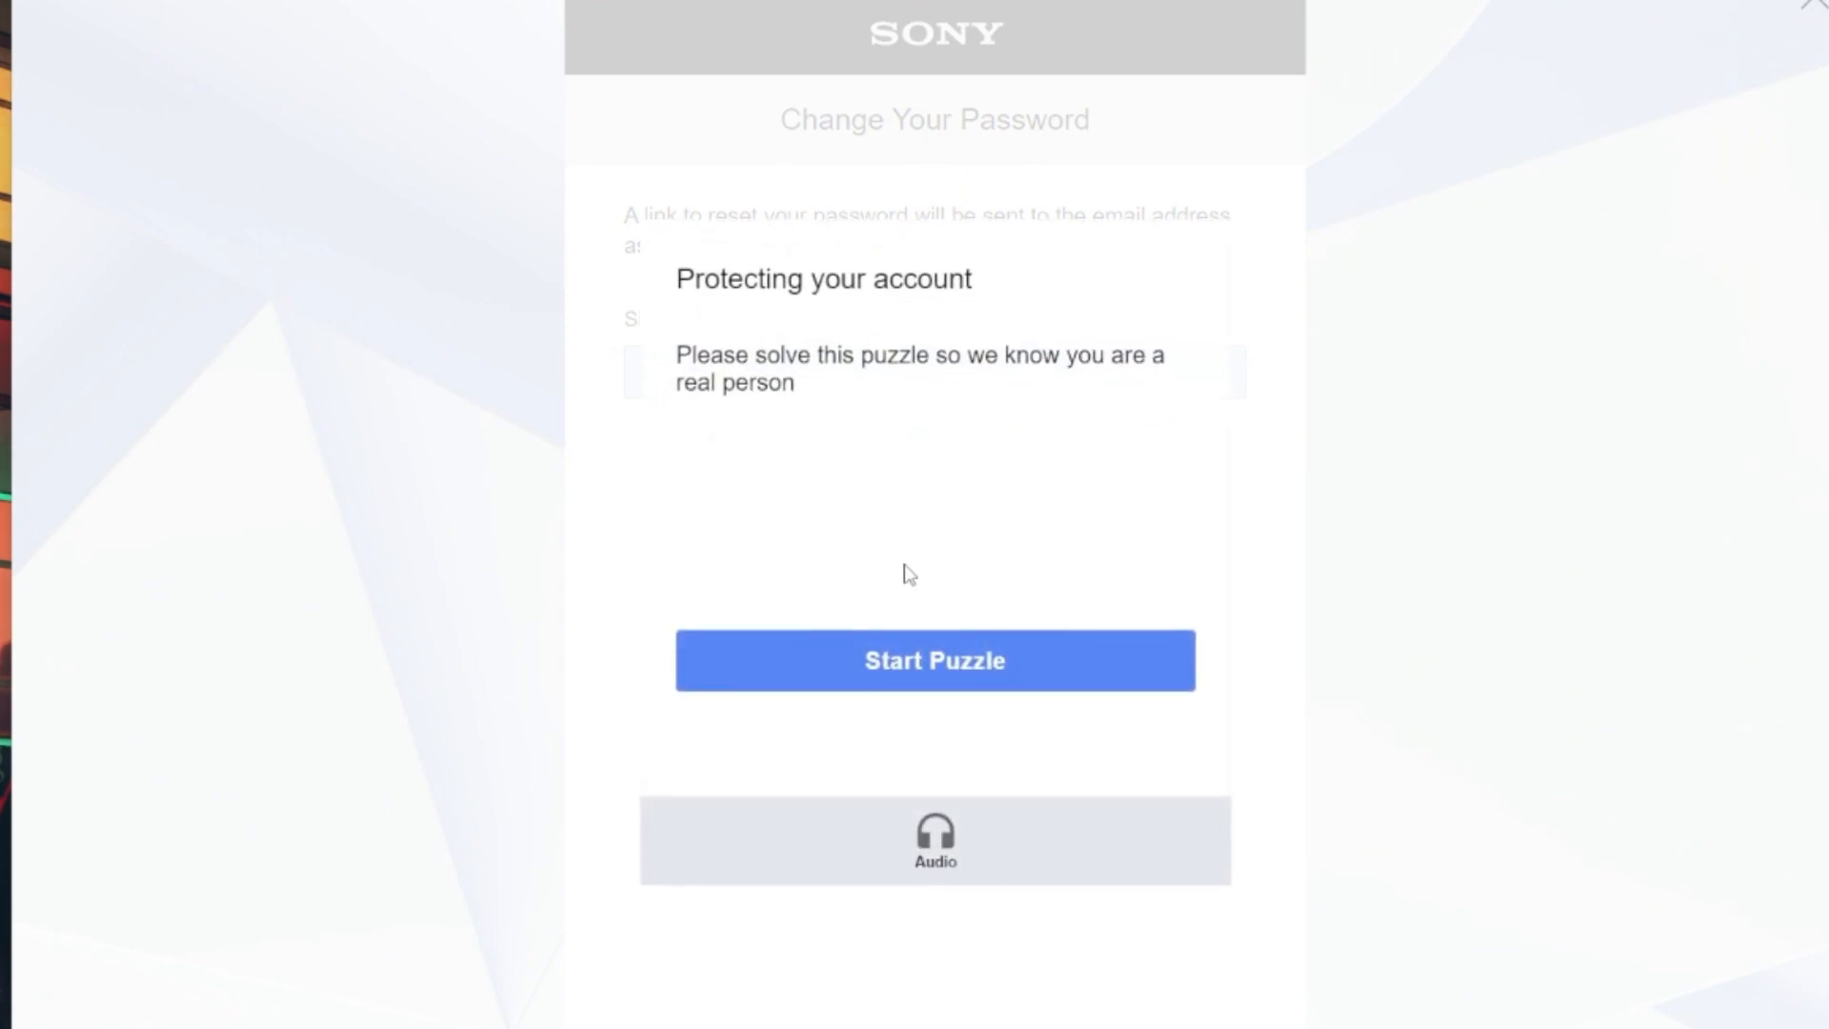
Solve and submit the human-verification puzzle to confirm the request.
left_click(934, 661)
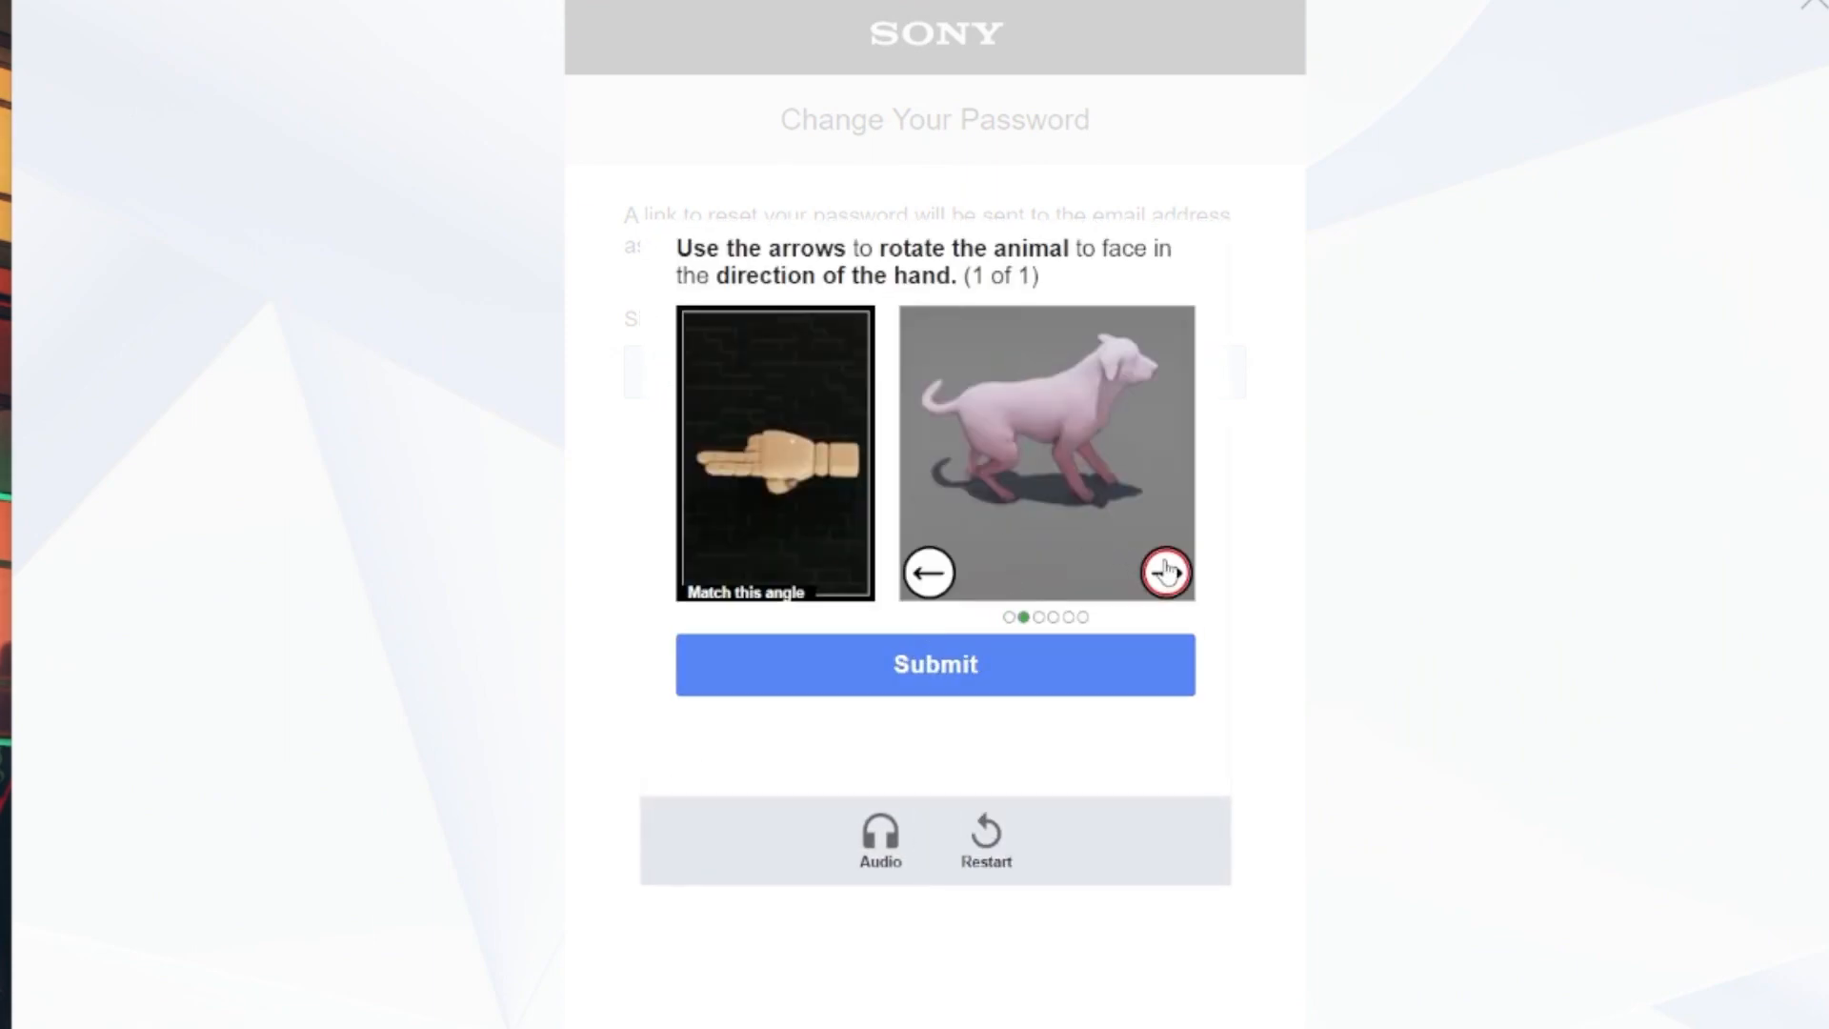
left_click(1164, 571)
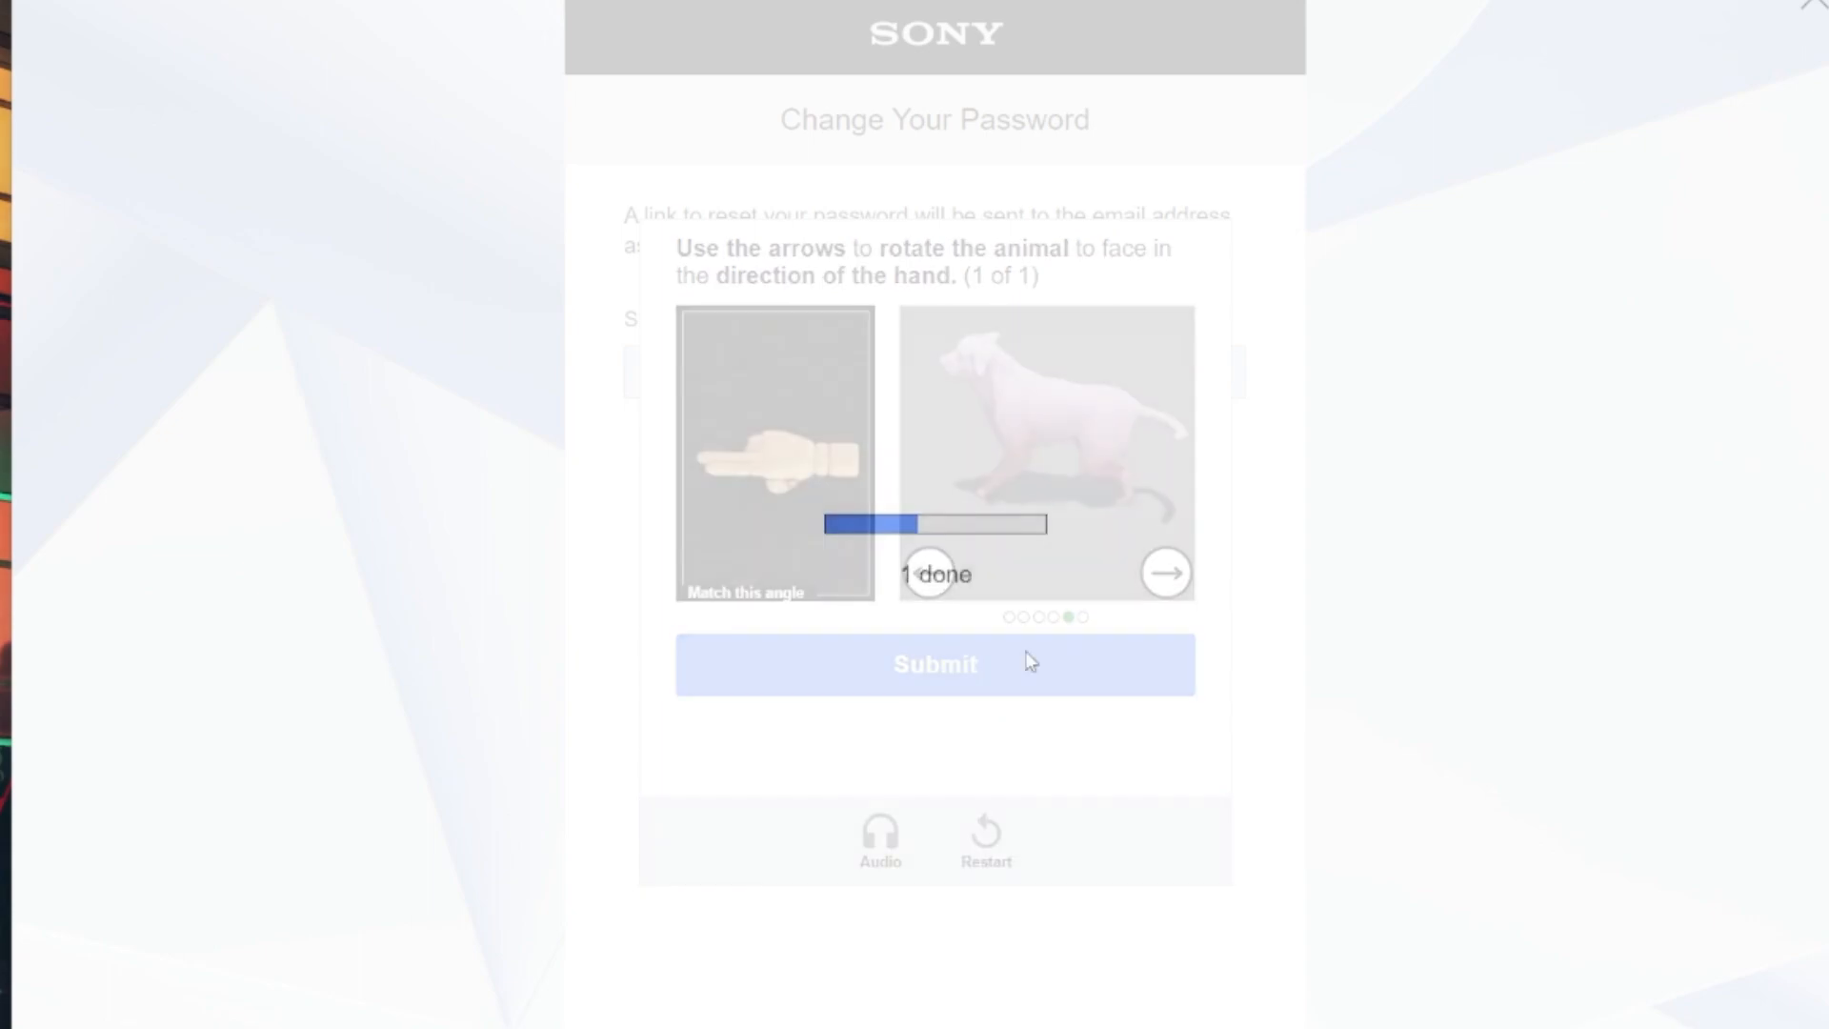
left_click(933, 664)
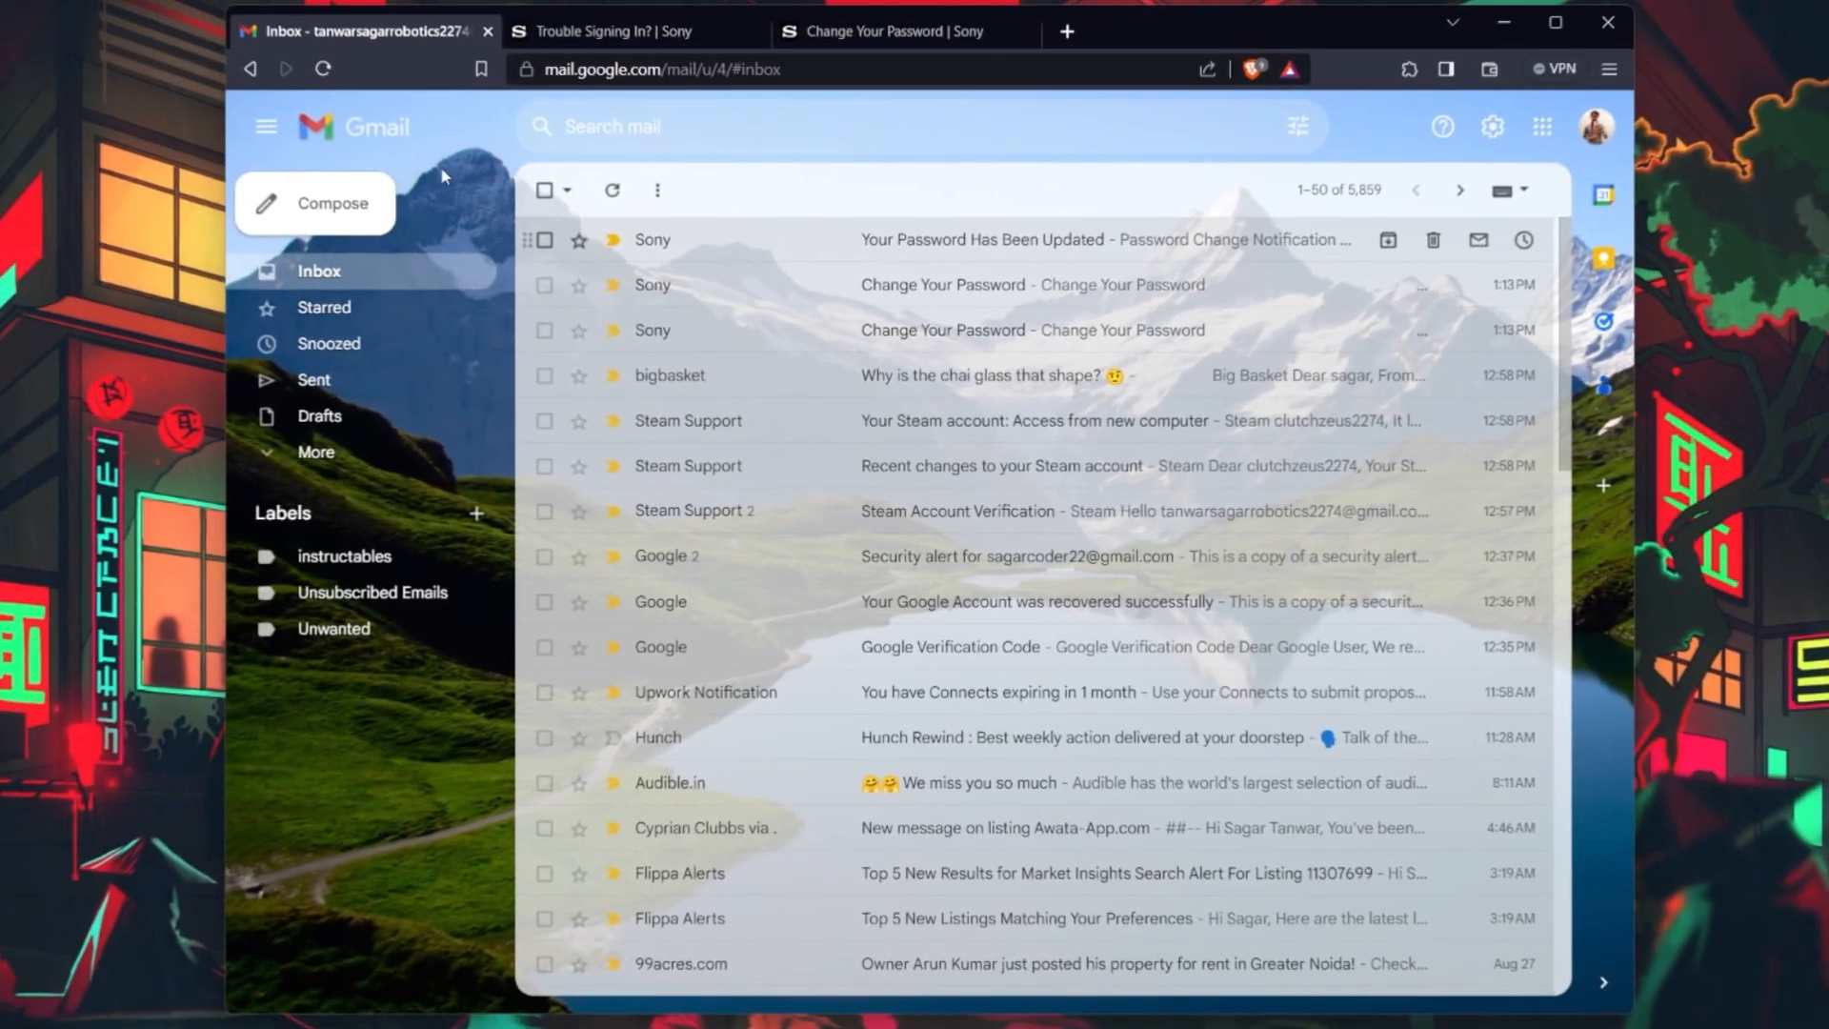
Confirm the email was sent on the Sony page, then refresh the Gmail inbox.
left_click(612, 190)
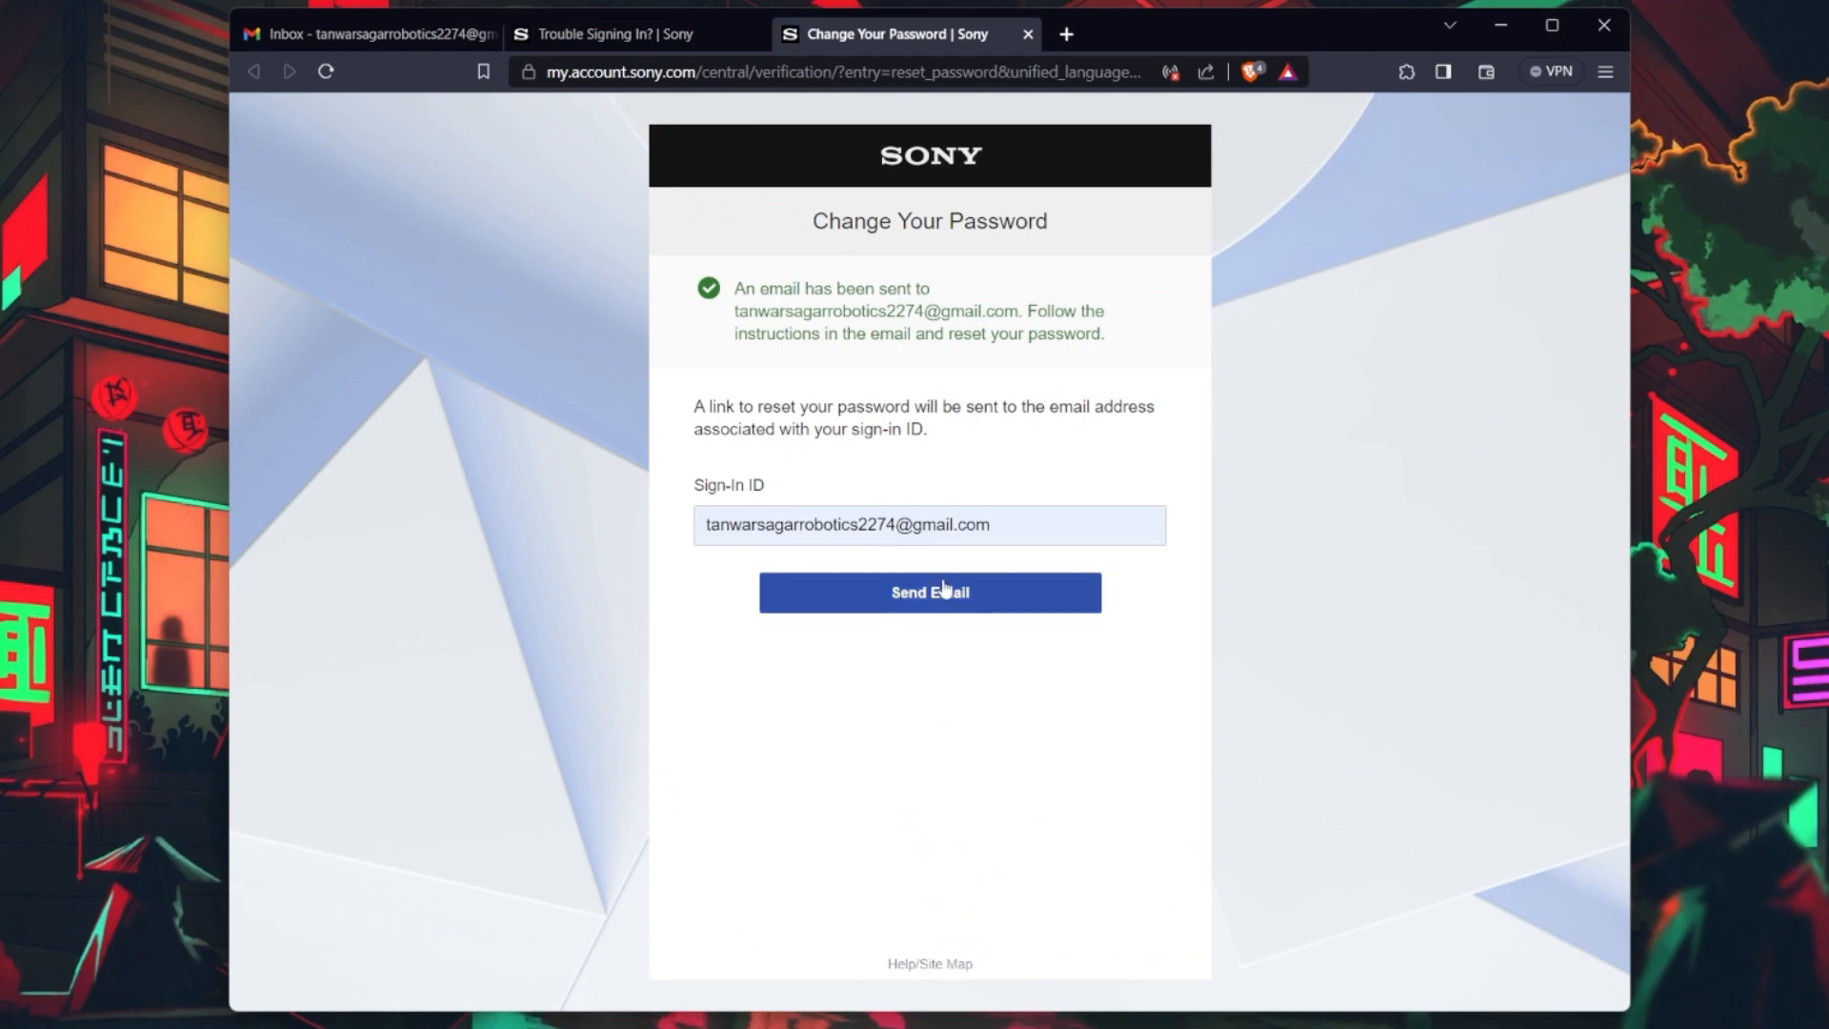
mouse_move(966, 495)
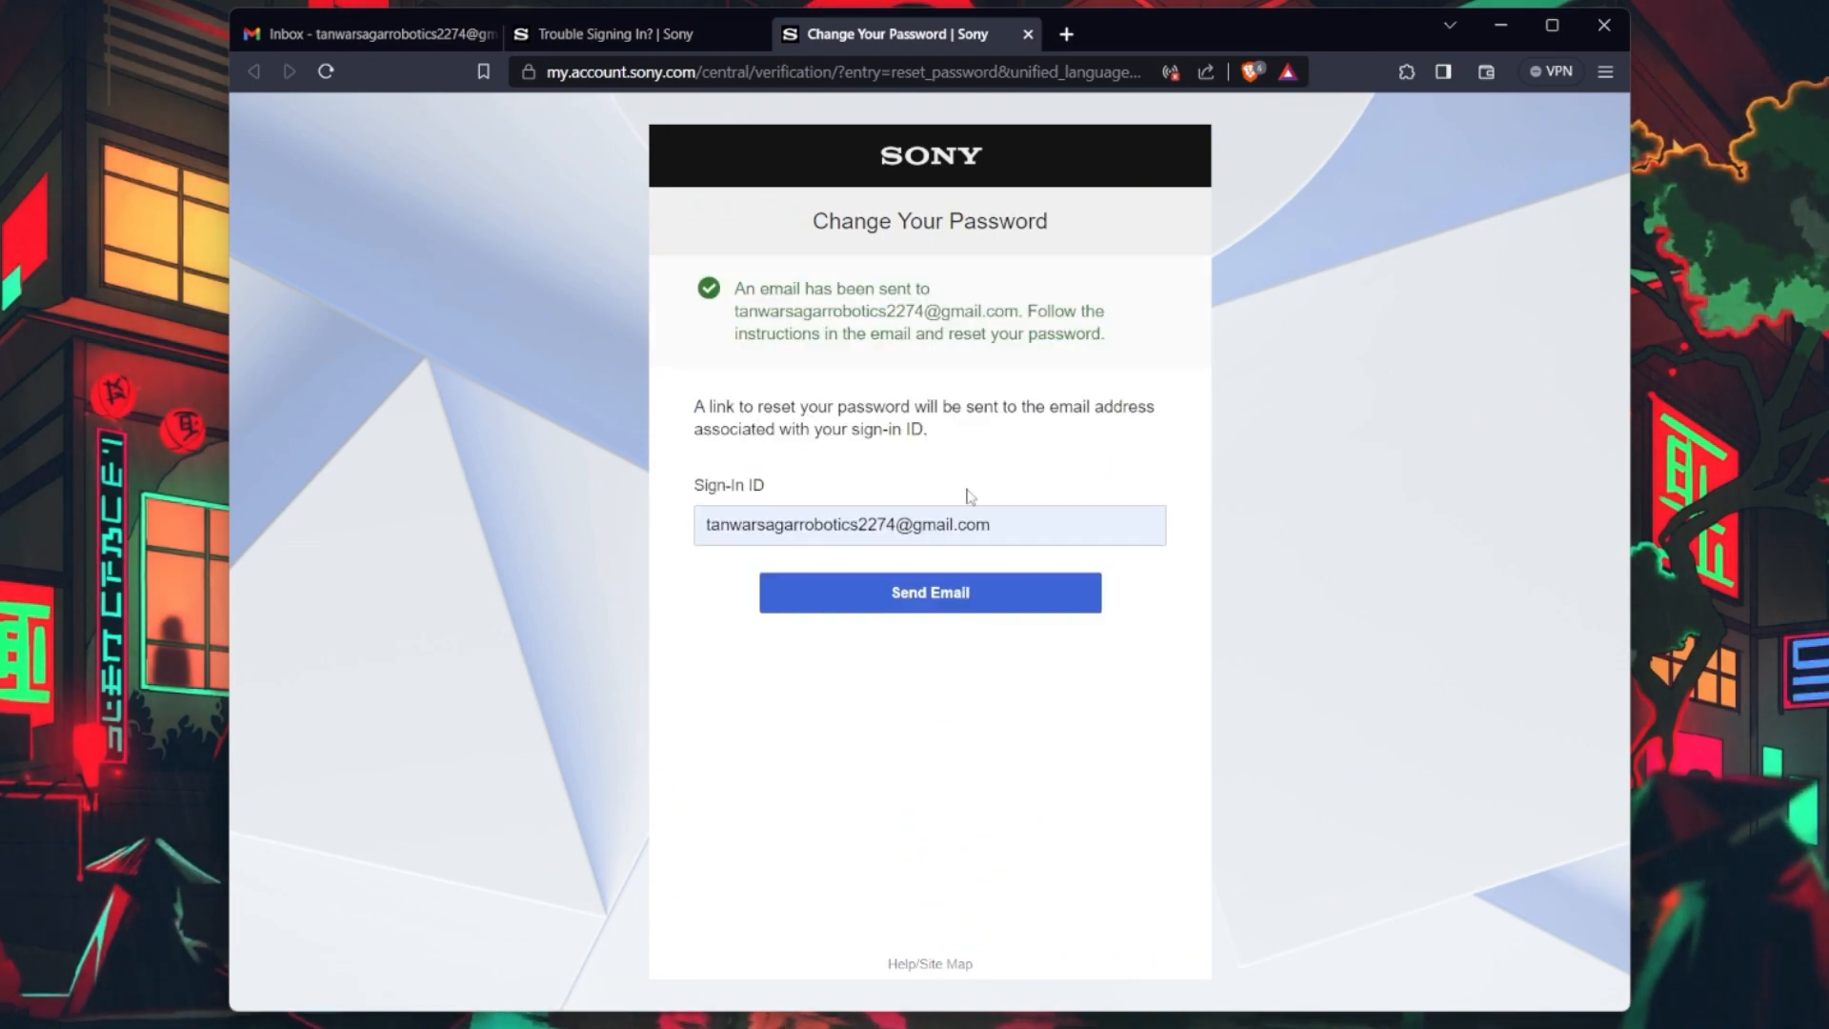
left_click(368, 32)
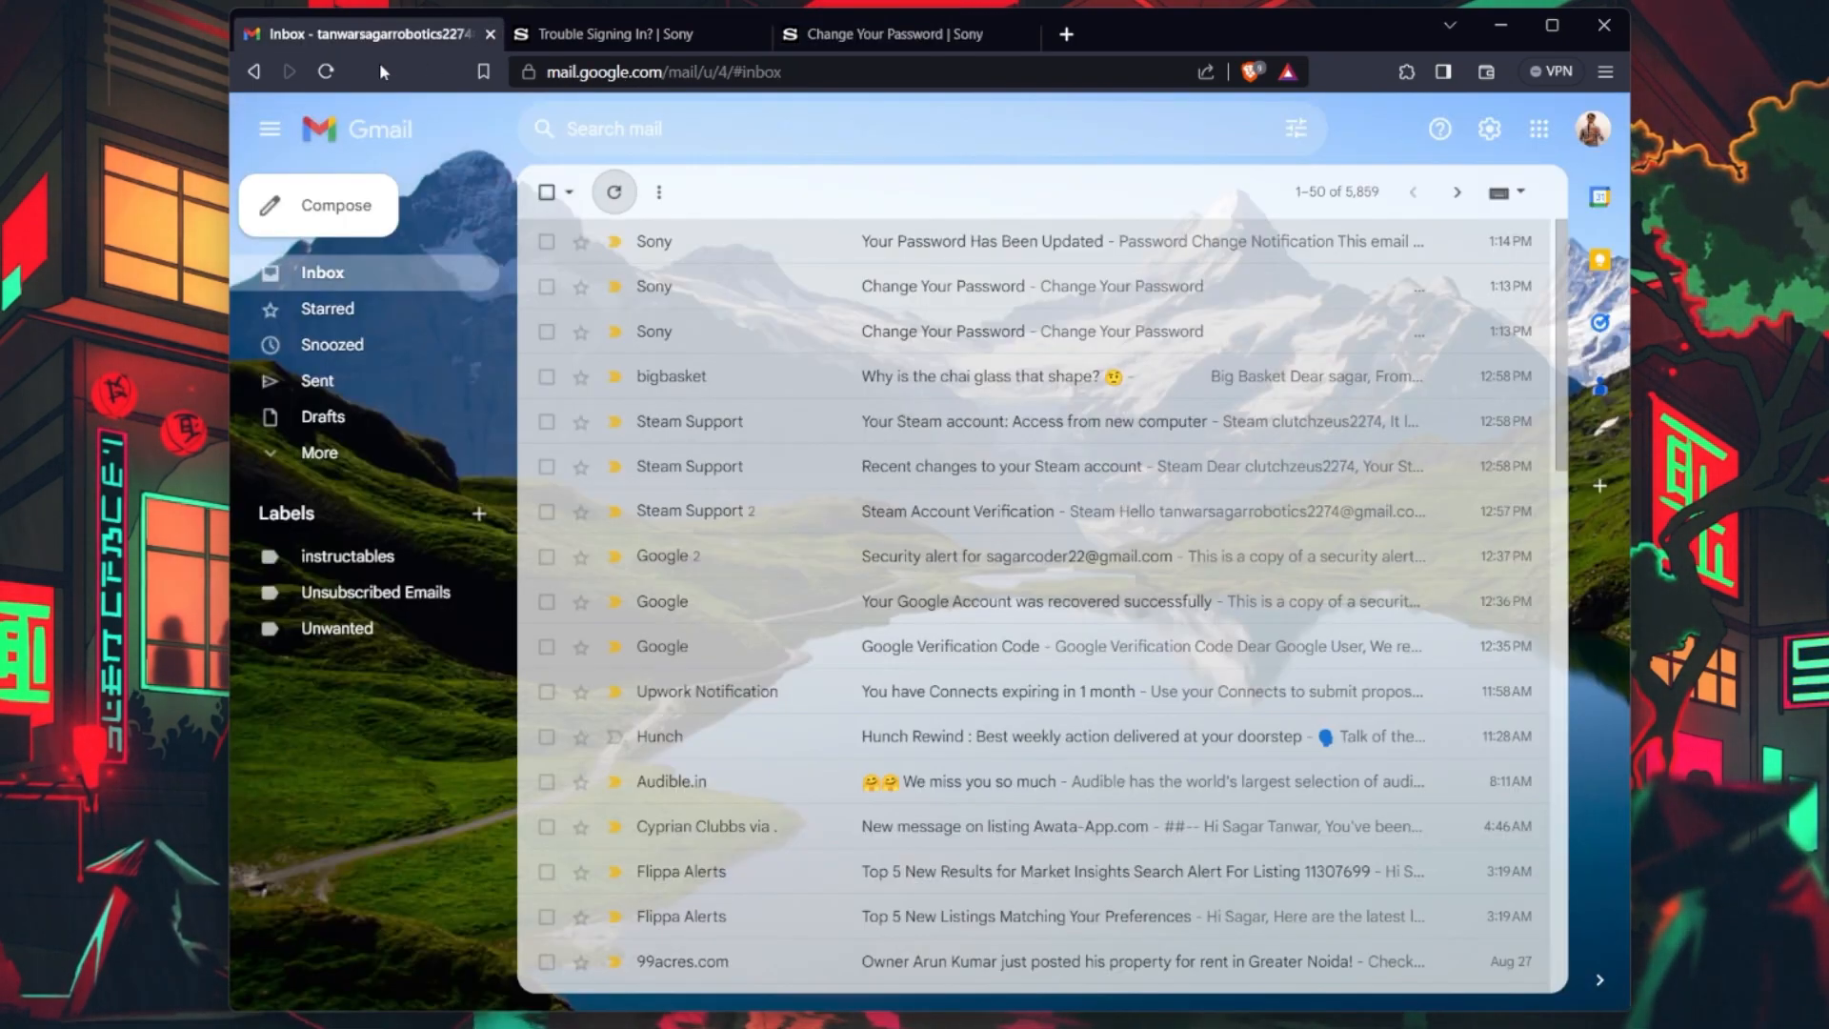
left_click(613, 191)
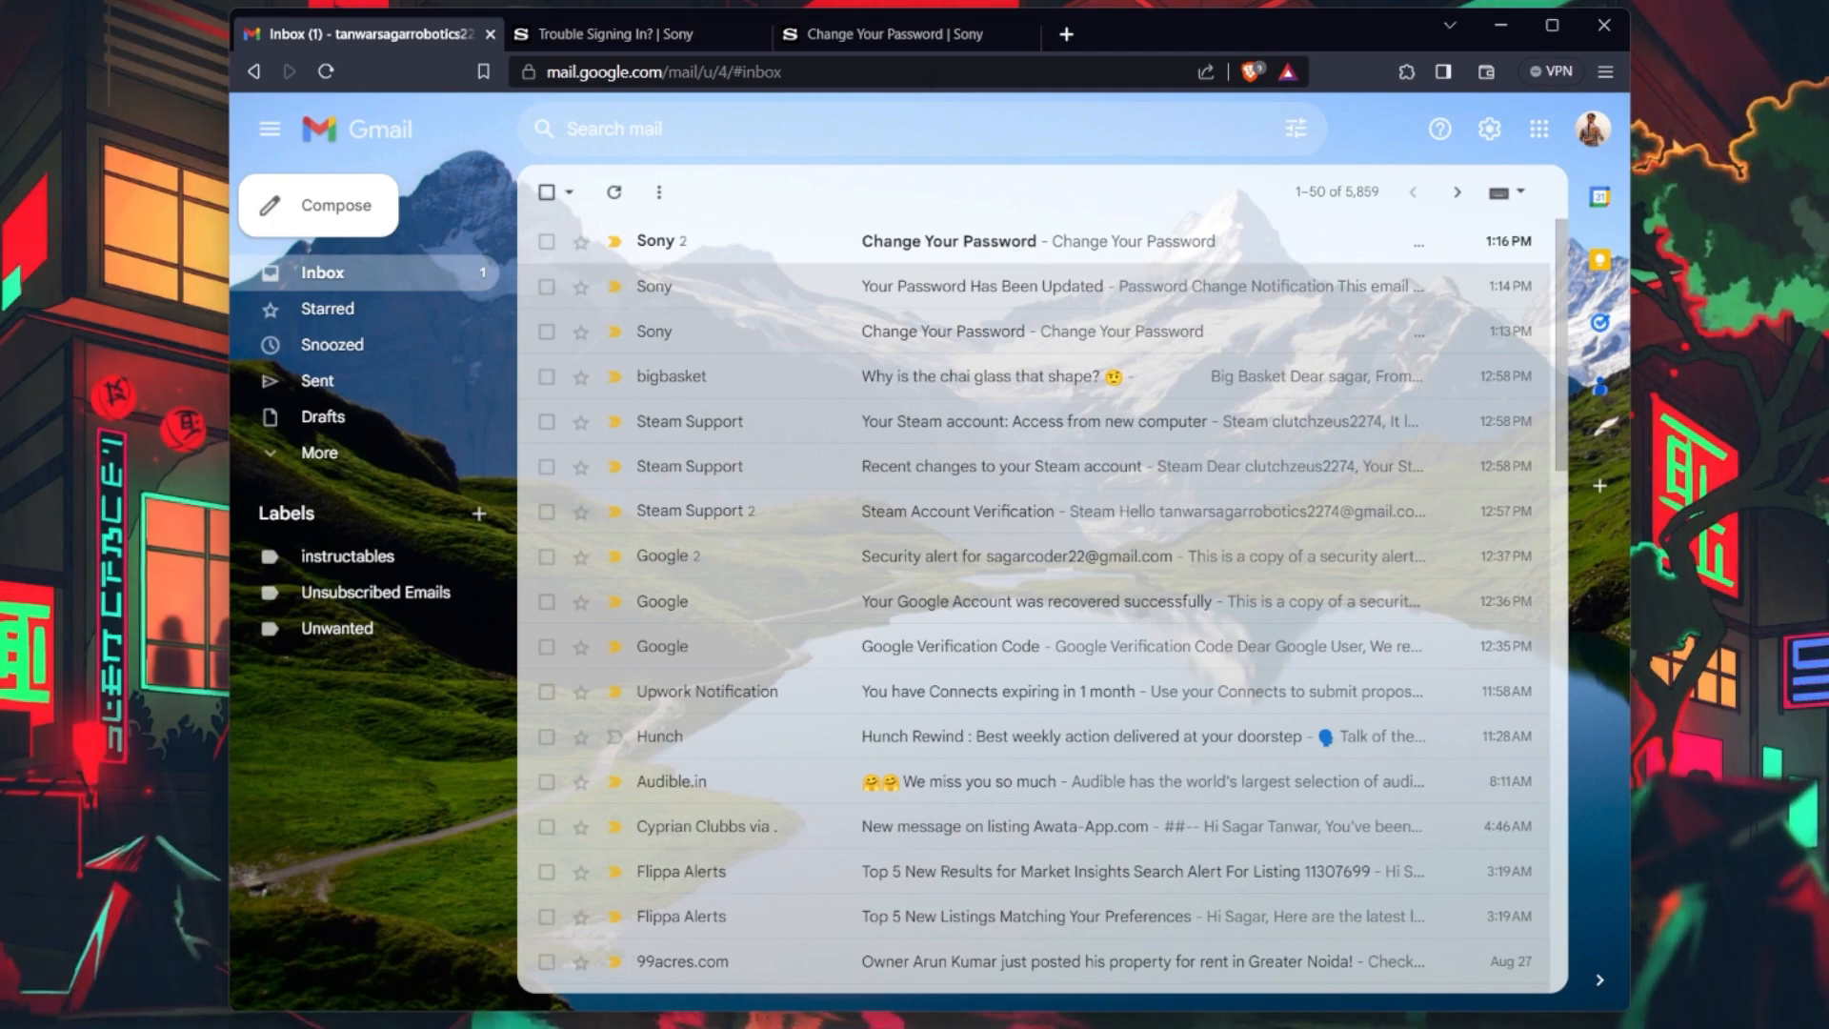
mouse_move(995, 270)
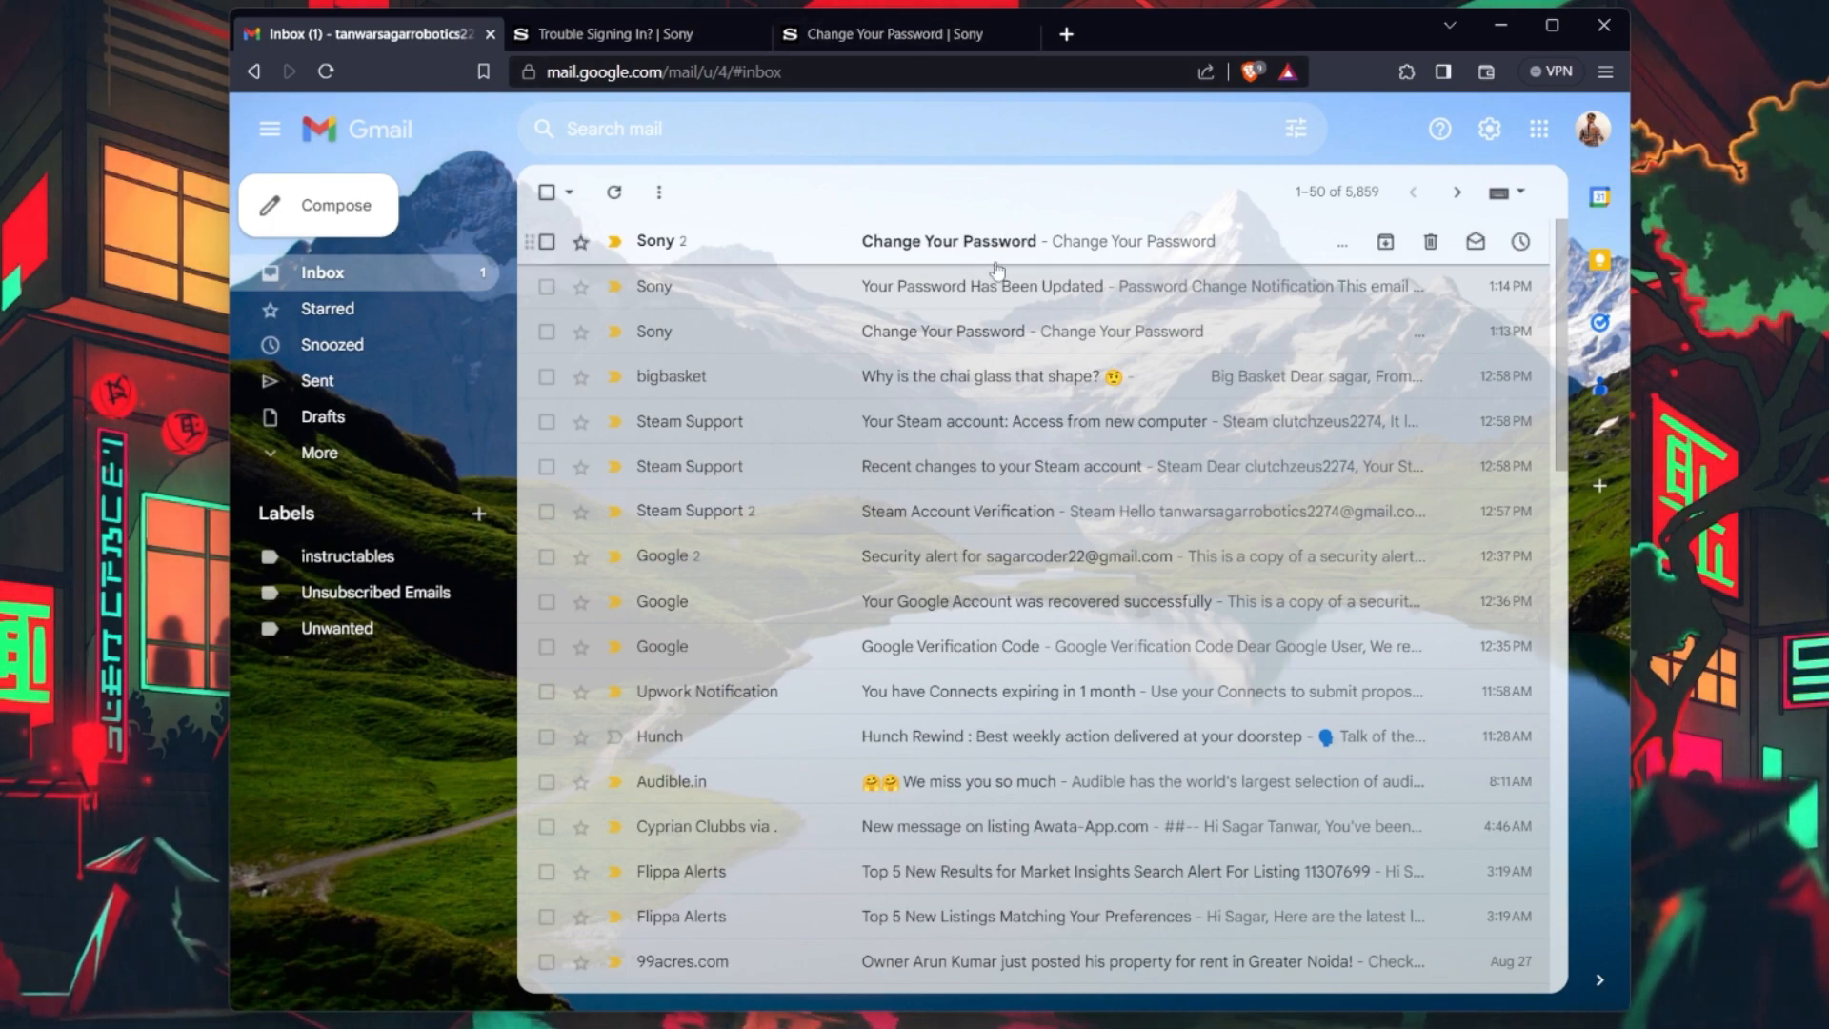
mouse_move(992, 254)
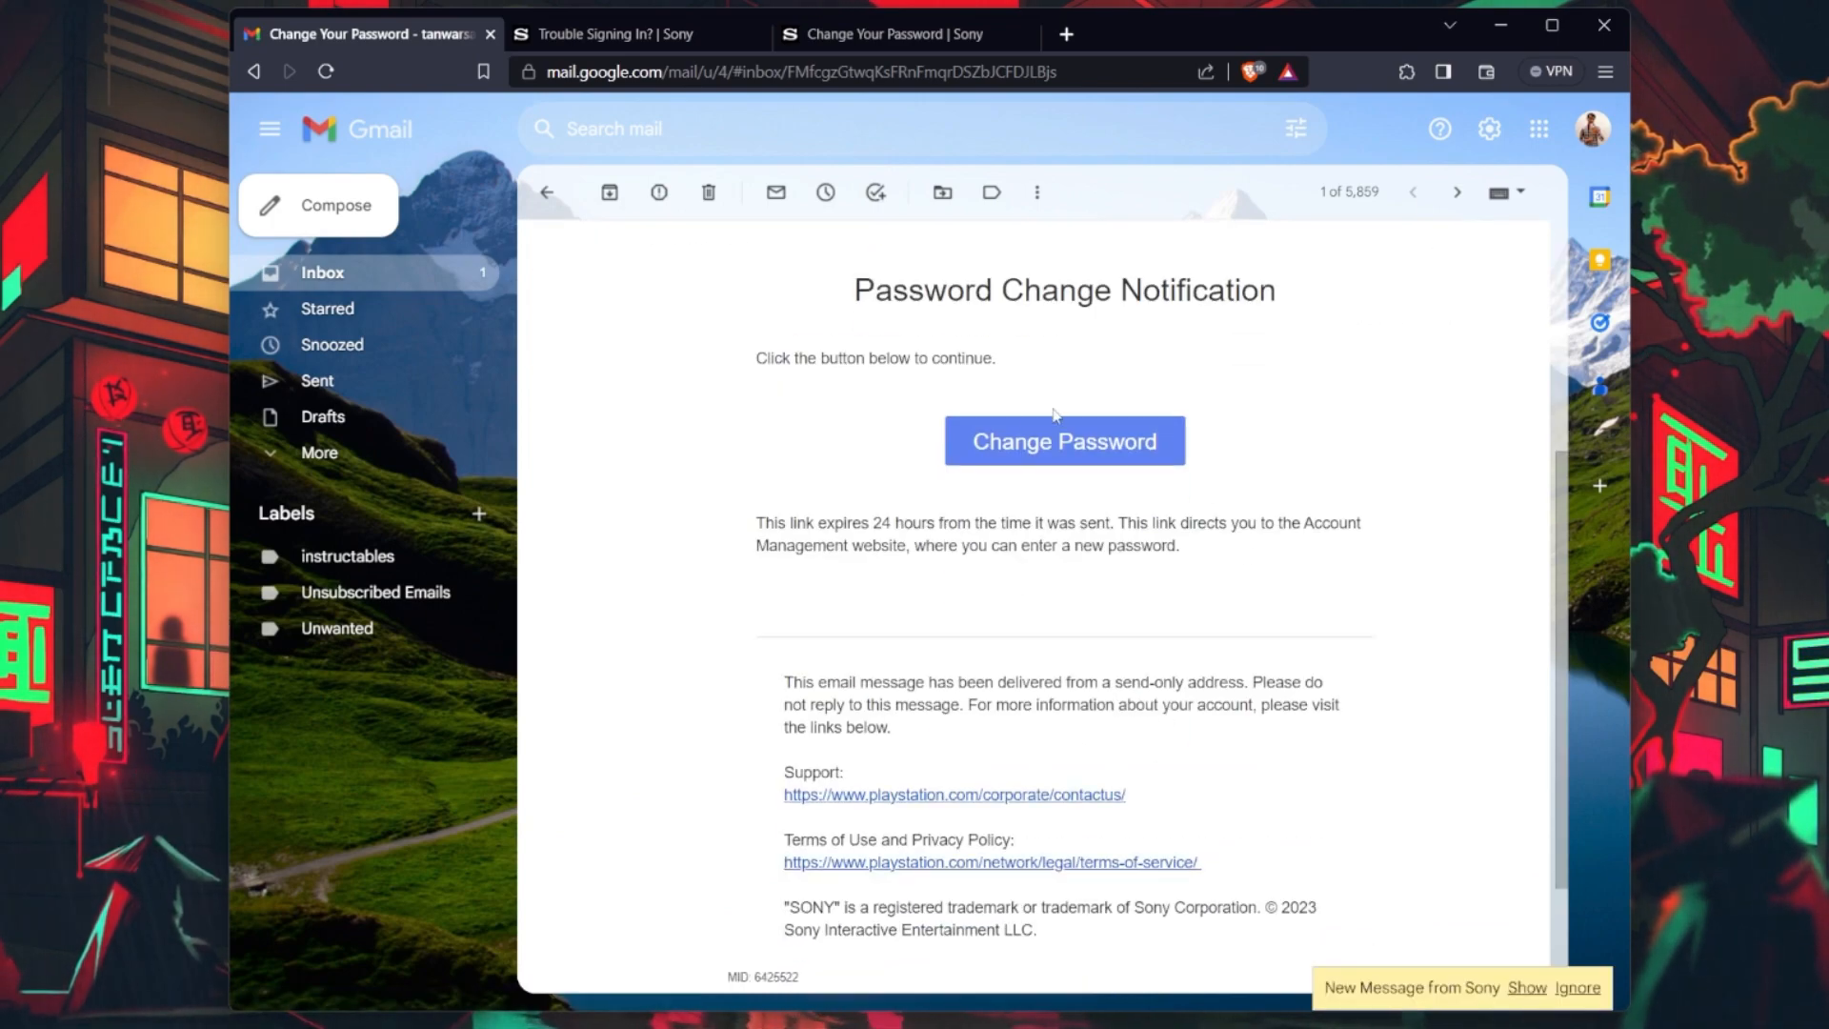
Follow the emailed Change Password link and set birth day 22, month 7.
left_click(1064, 440)
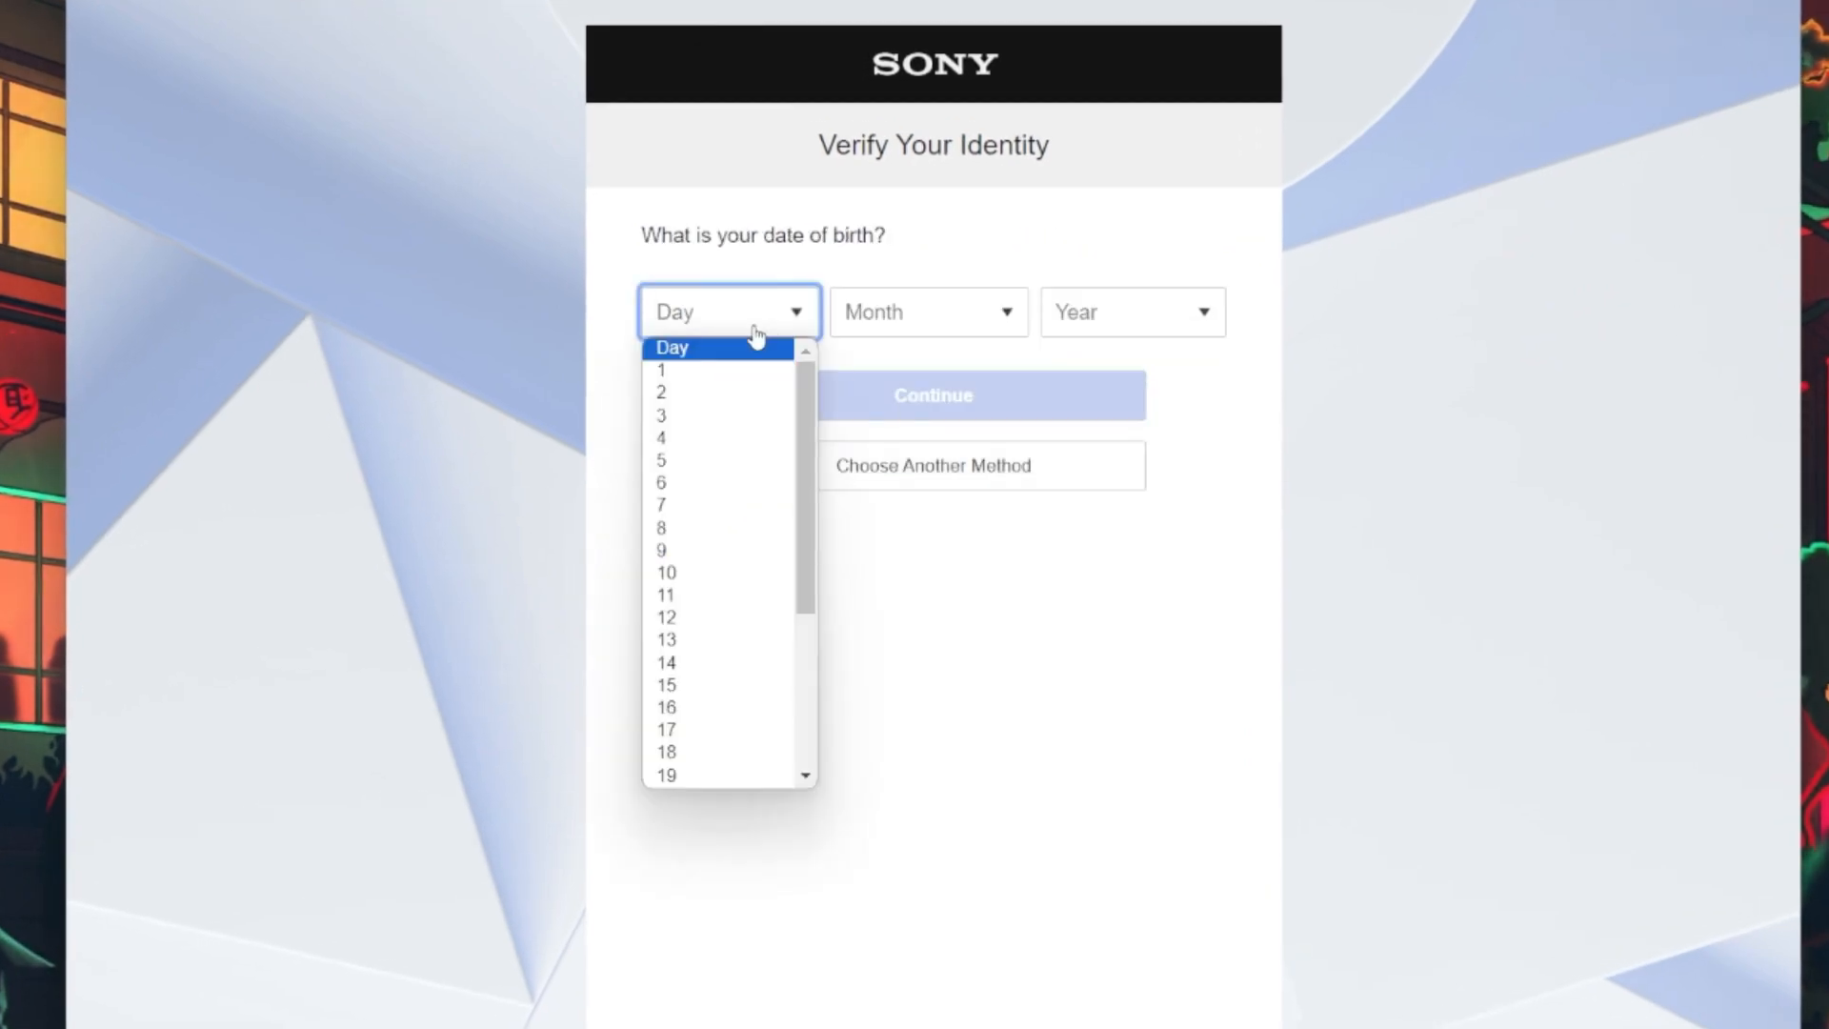
left_click(666, 774)
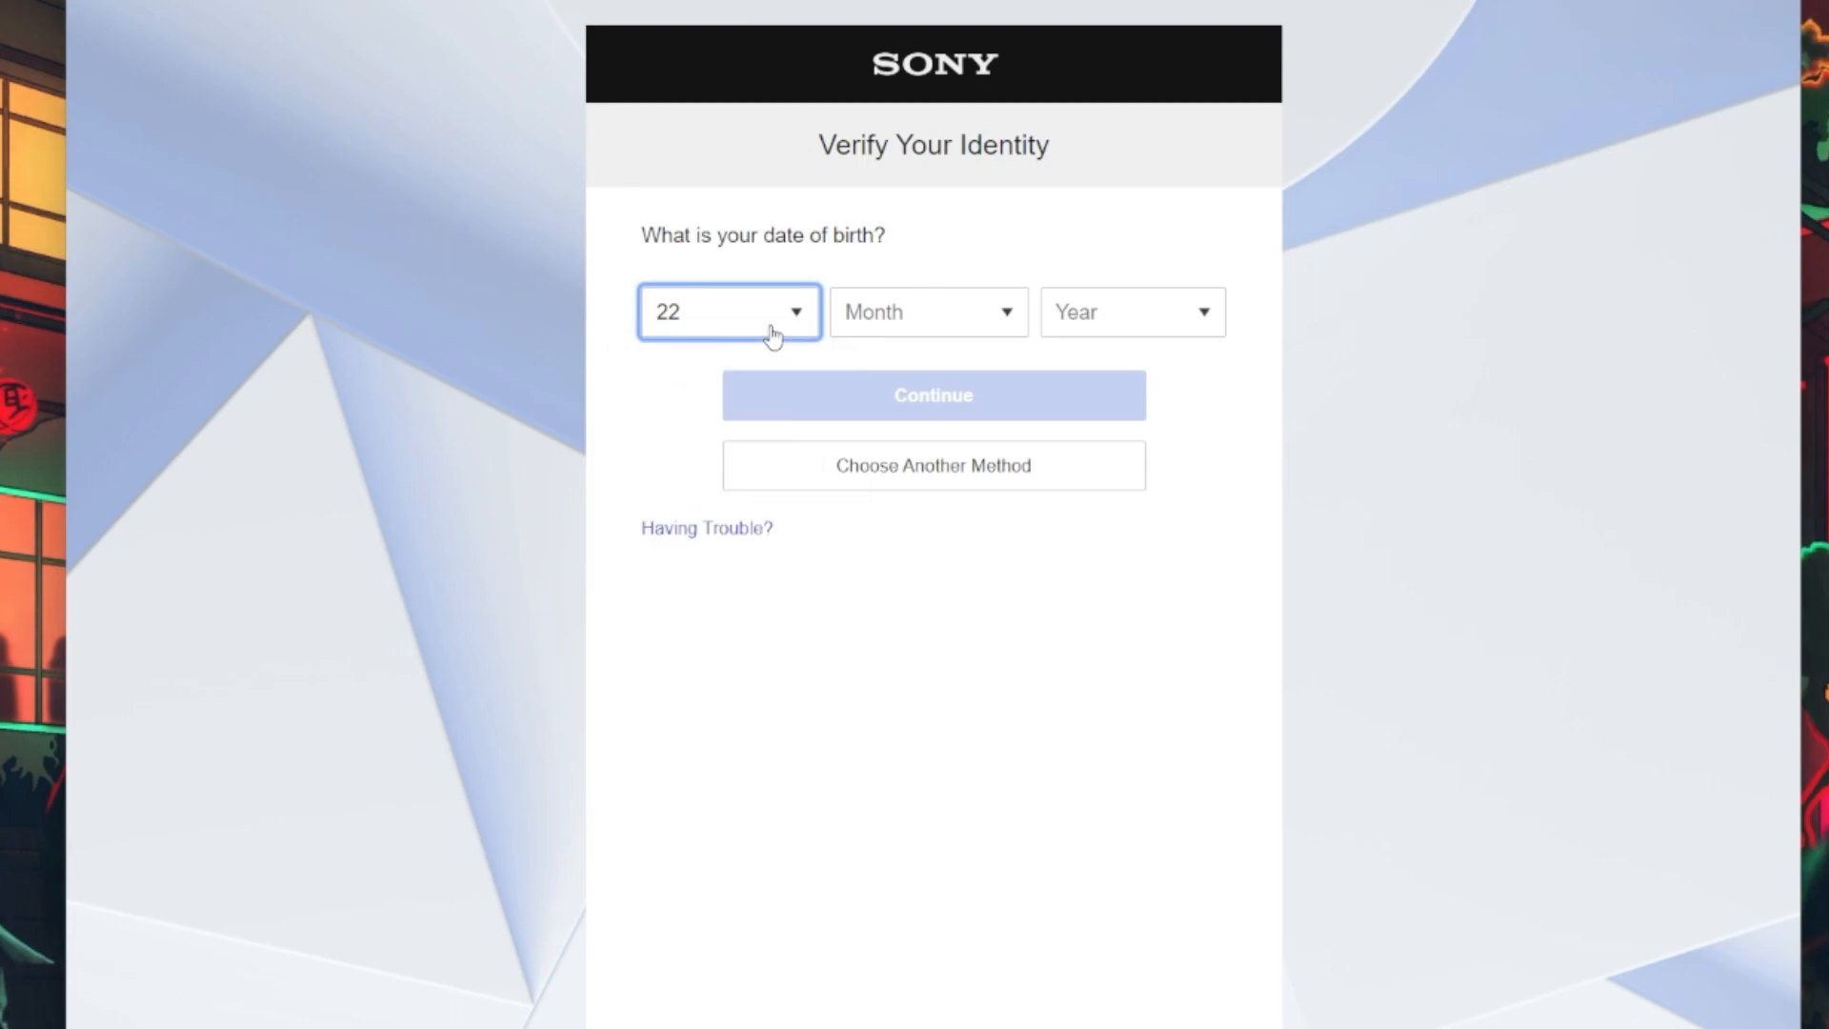
left_click(927, 311)
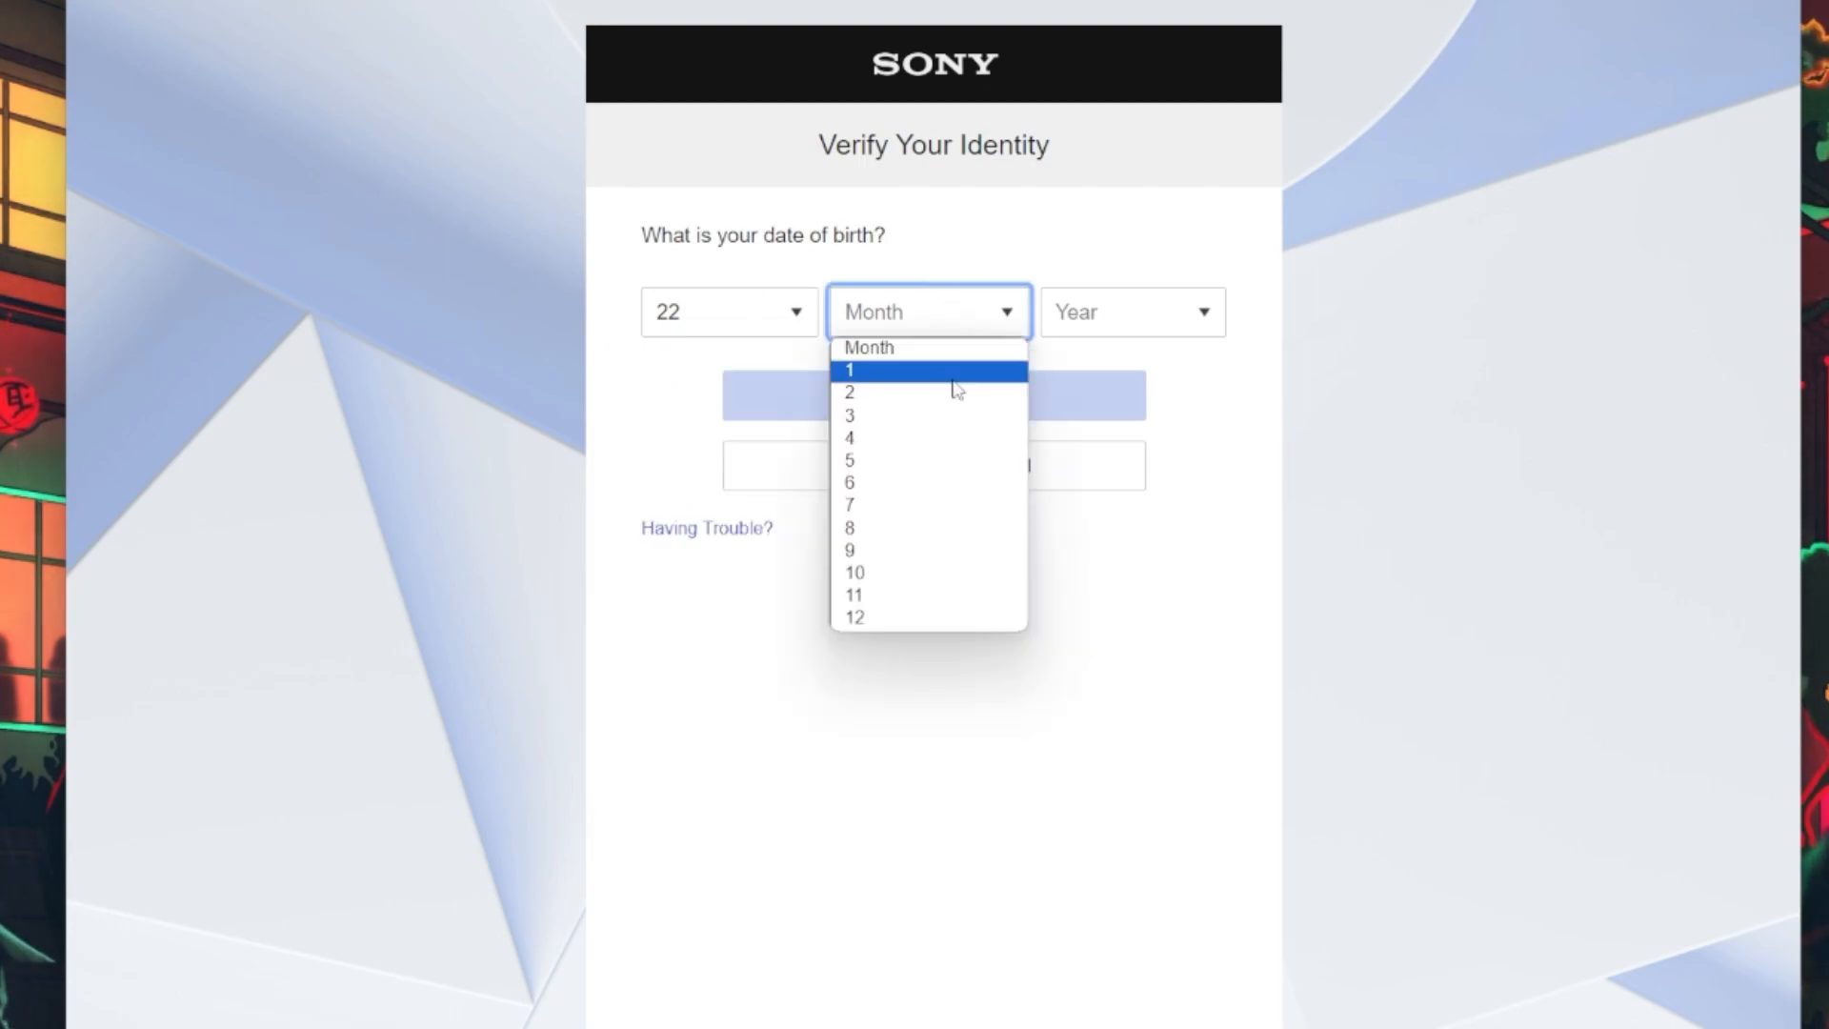
left_click(1128, 312)
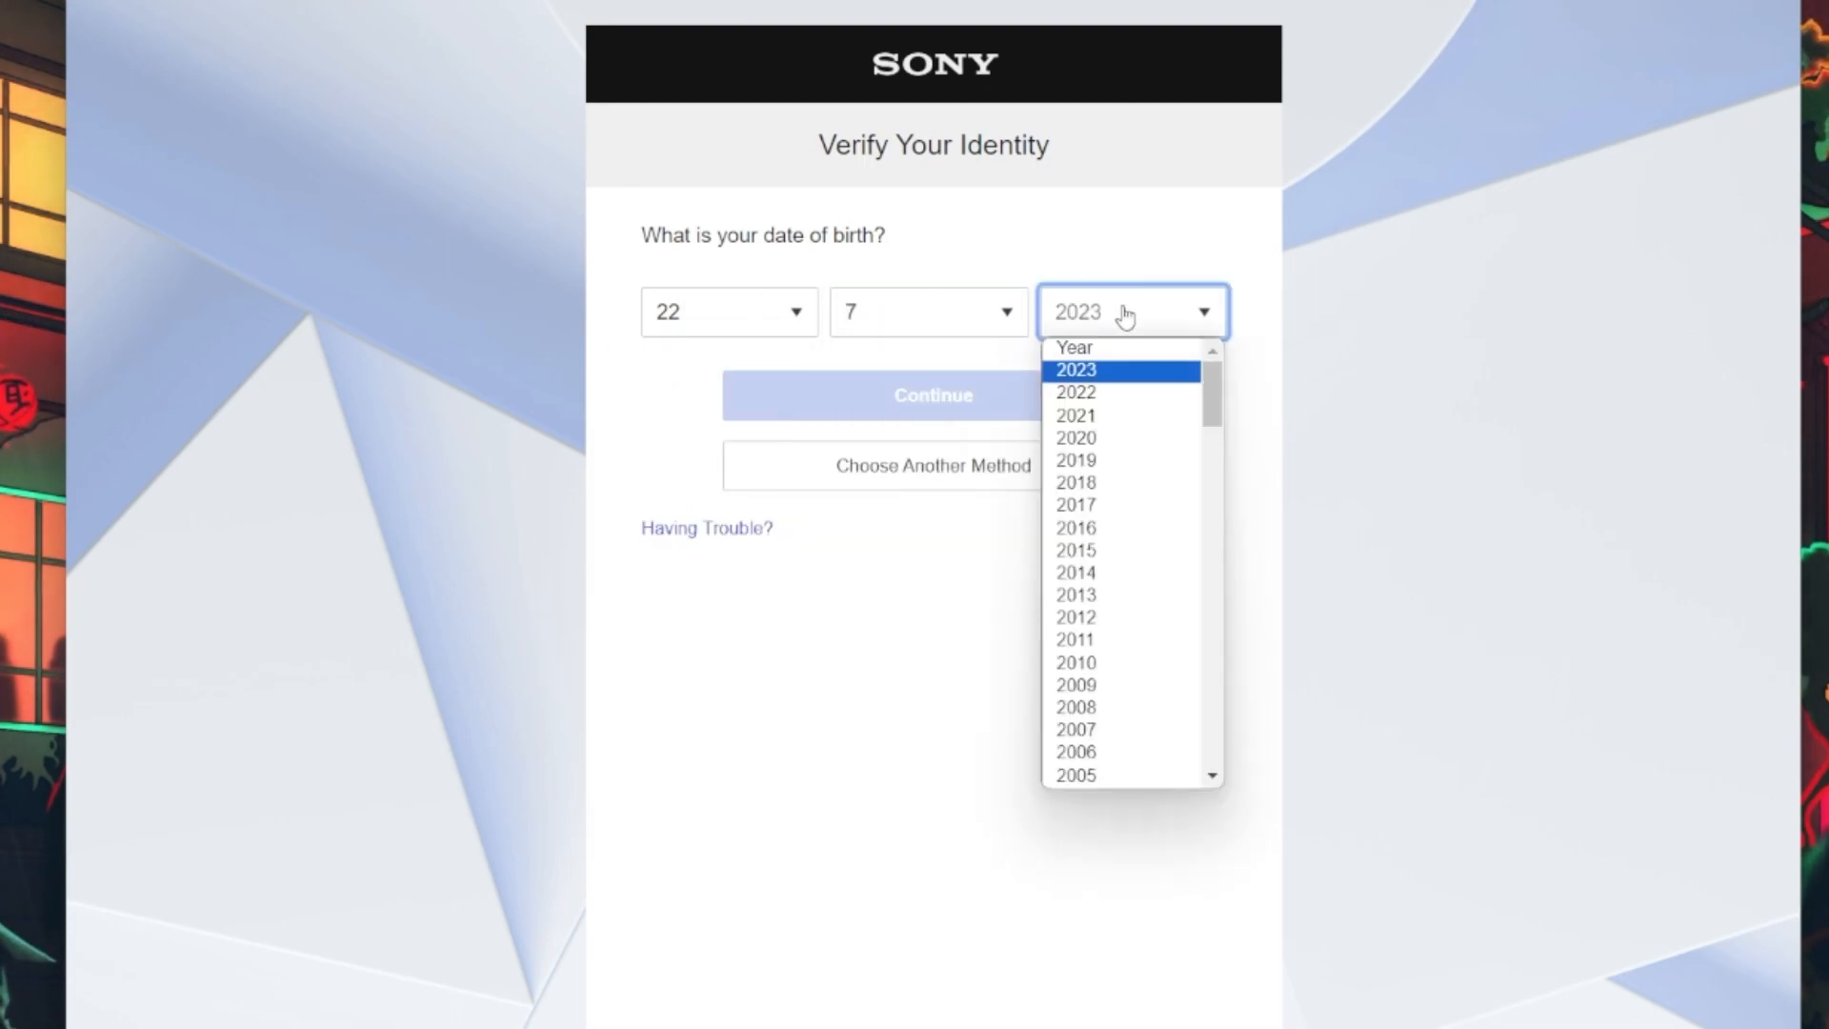
Set the birth year to 2004 and continue past identity verification.
left_click(1075, 775)
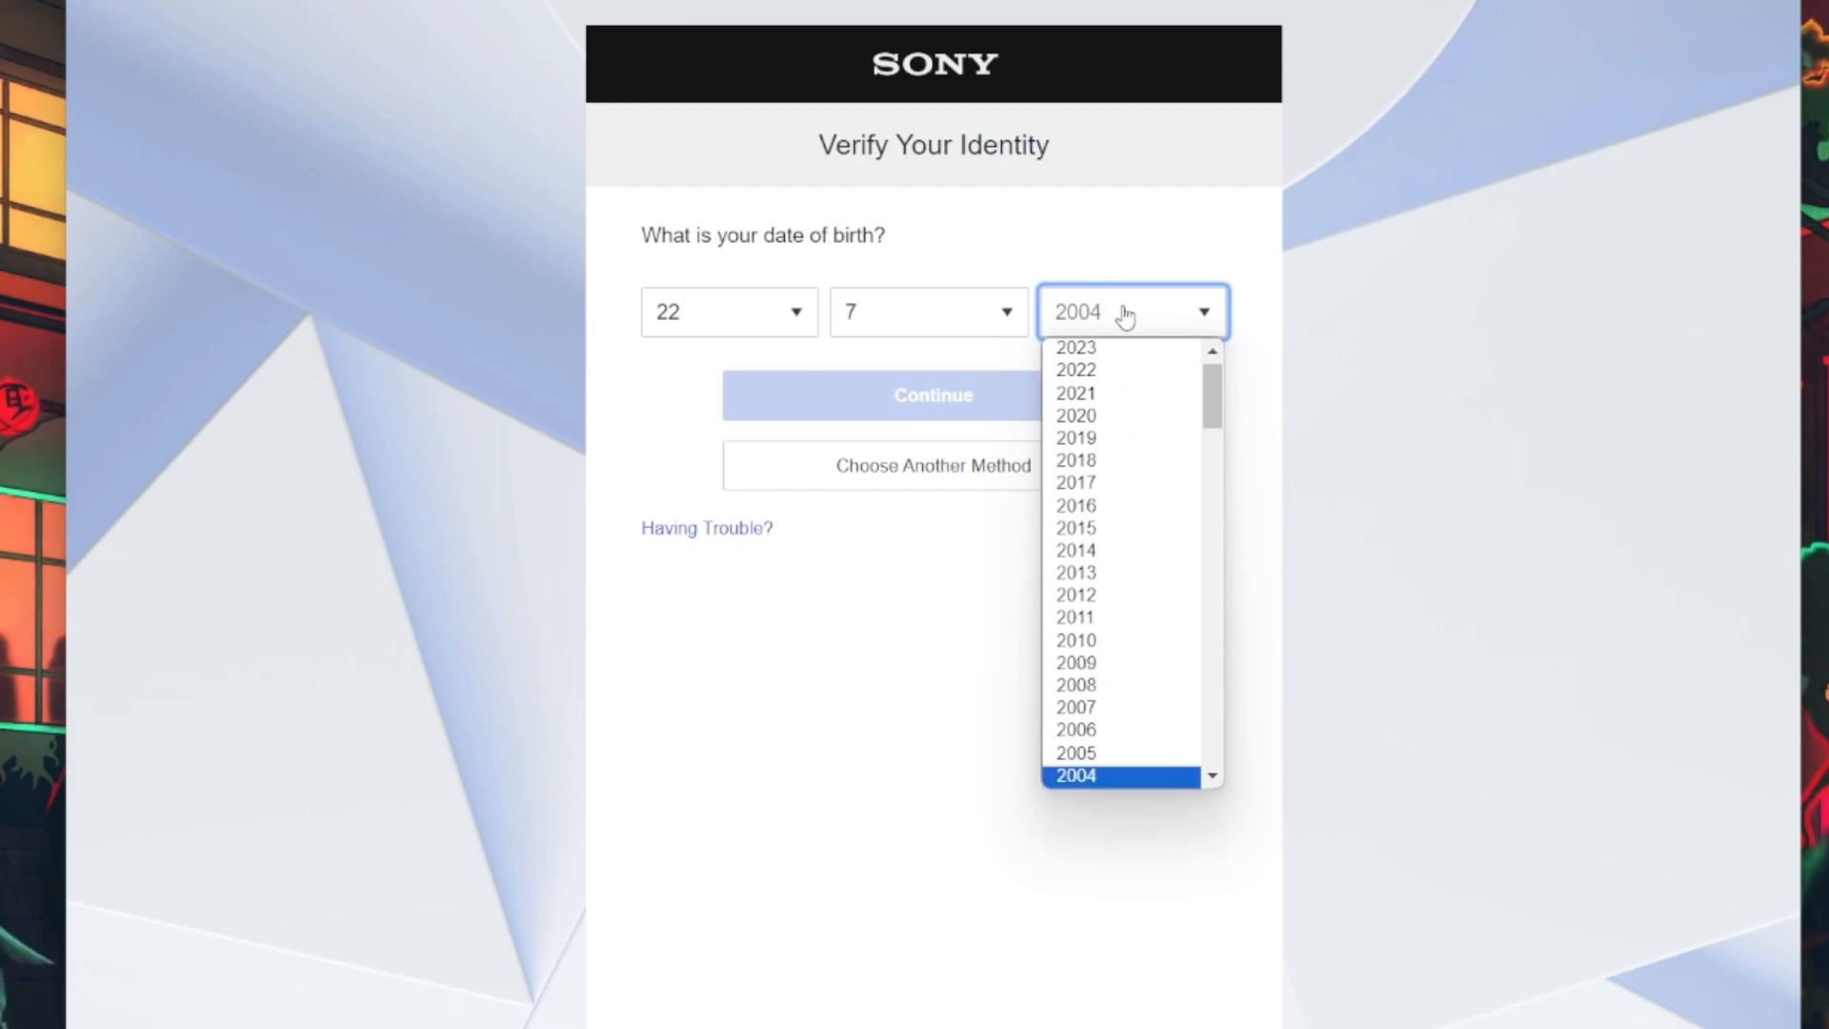
left_click(1074, 775)
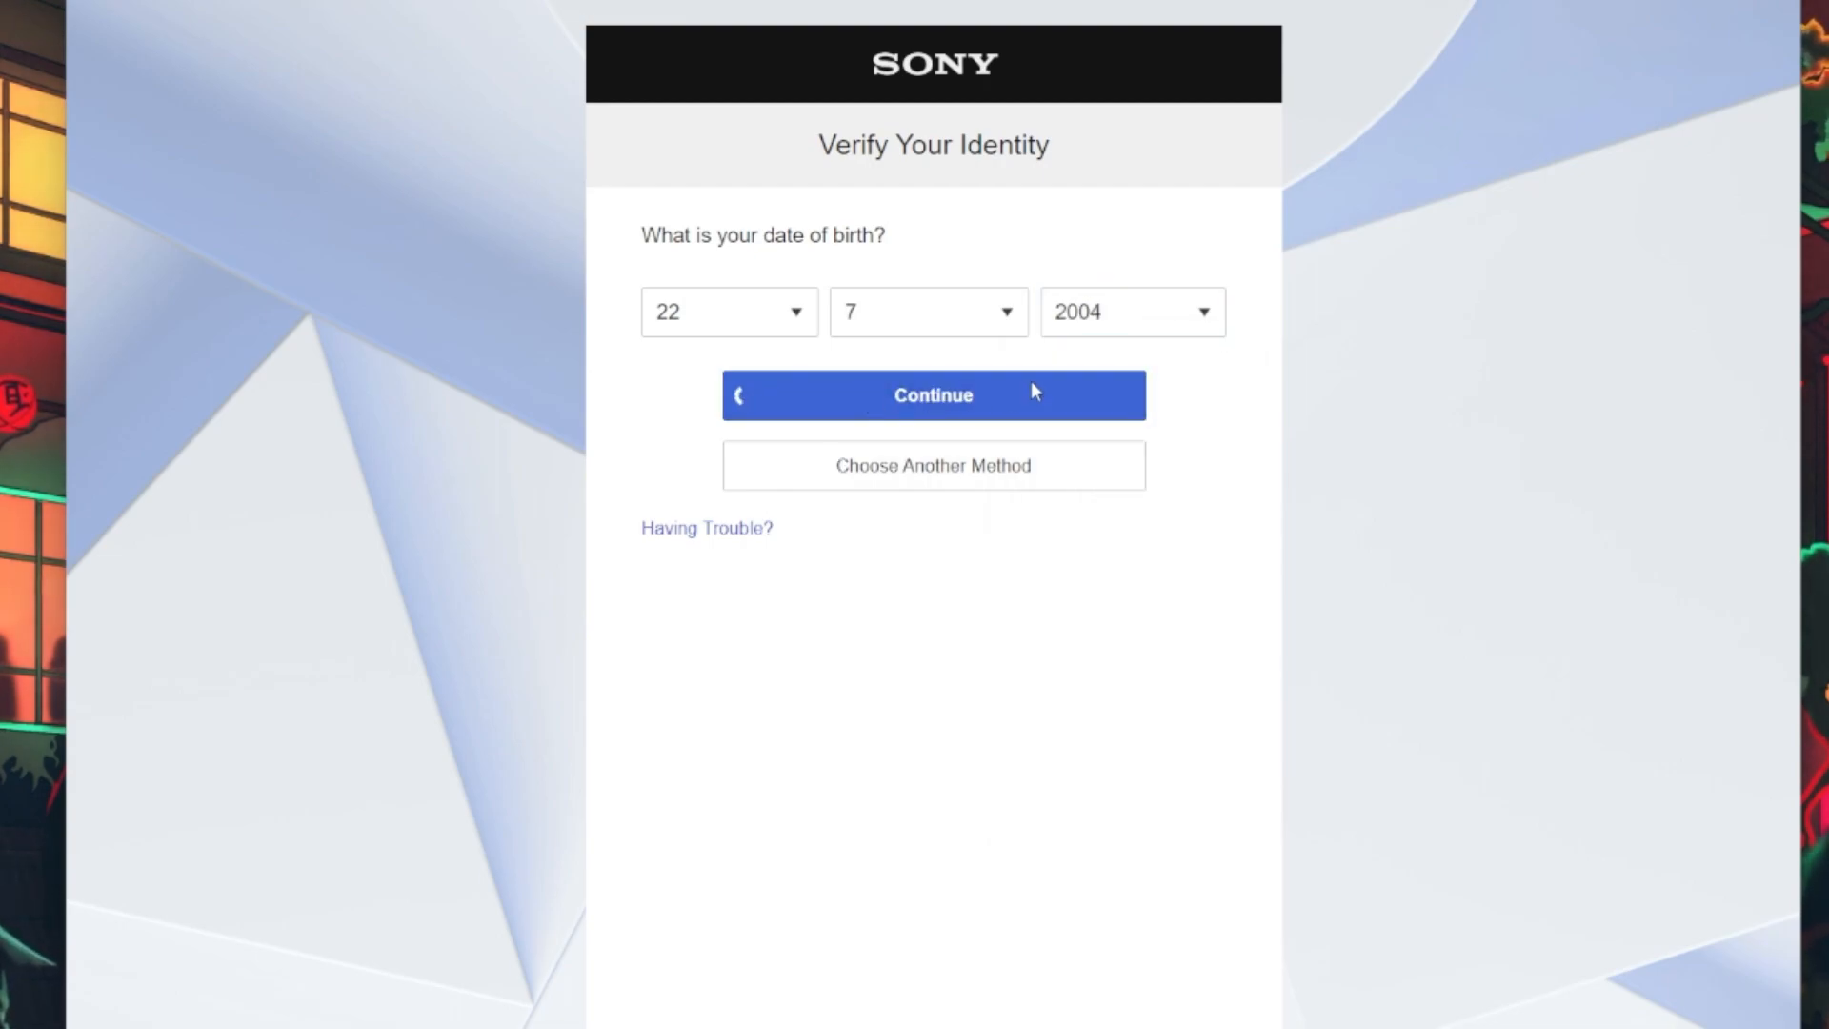
left_click(933, 395)
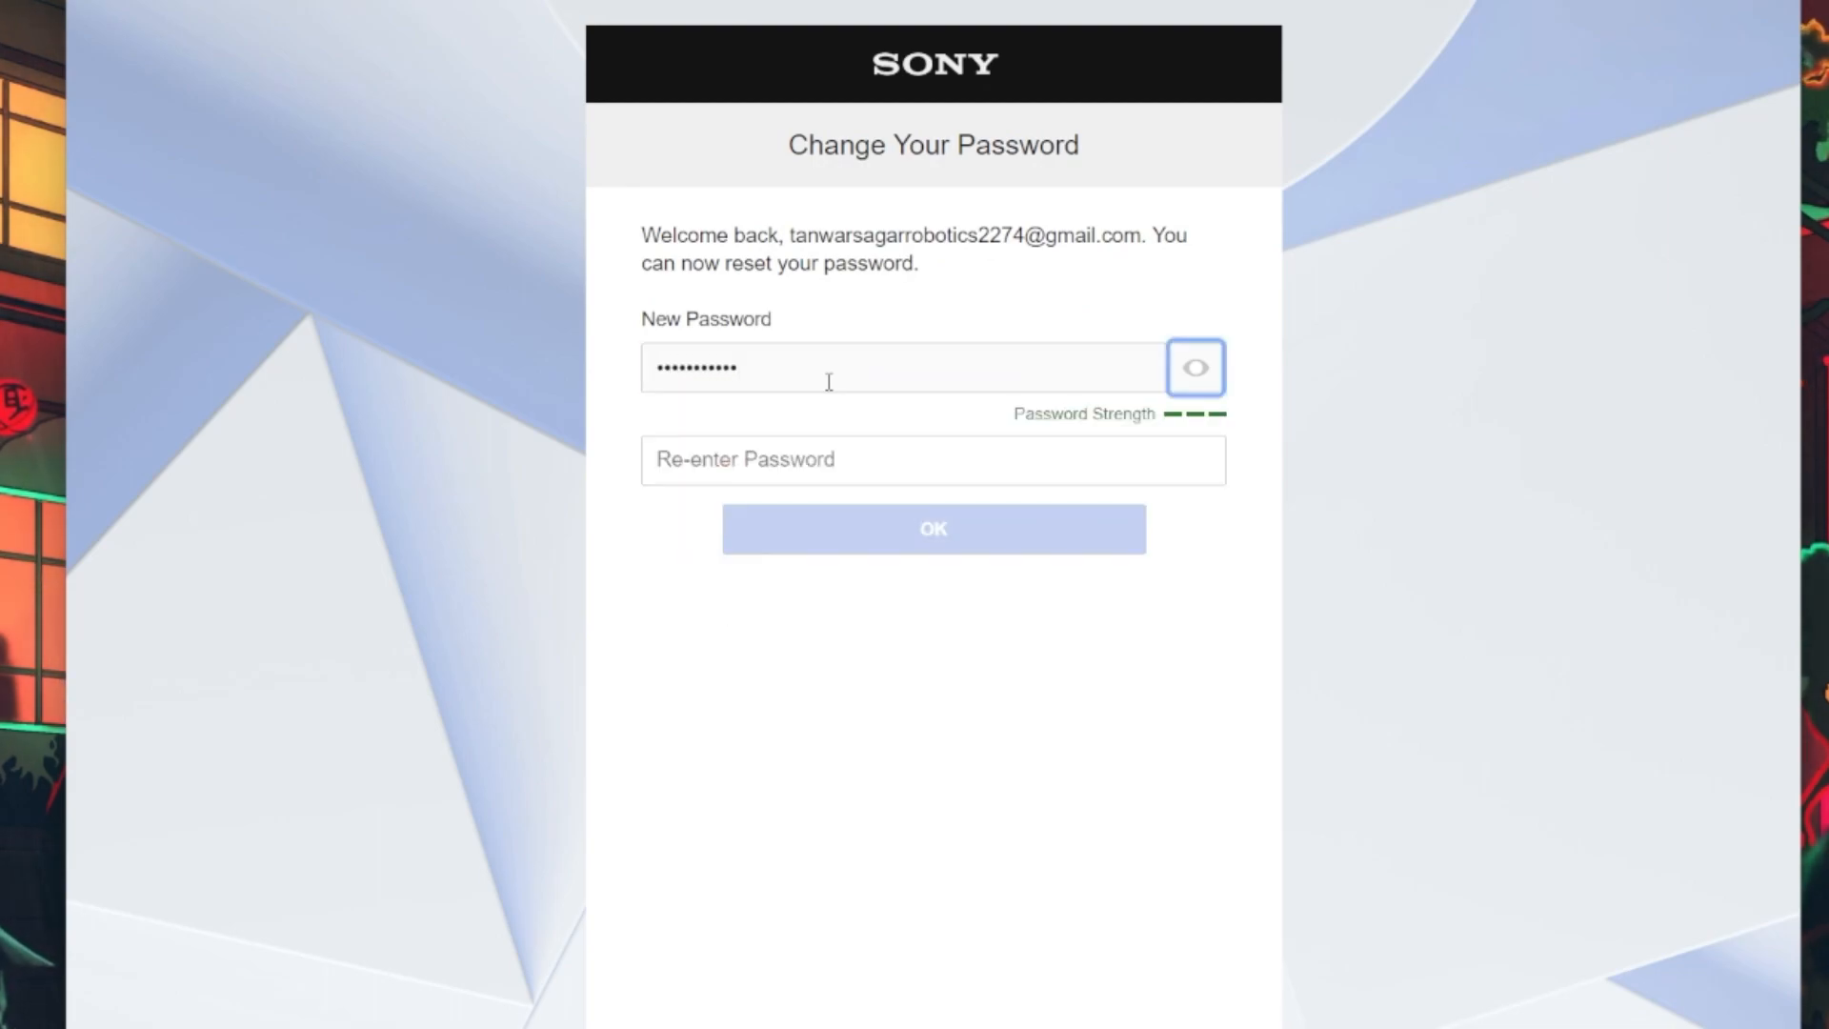
Enter and confirm the new password, then let the browser update its saved password.
type("••••••")
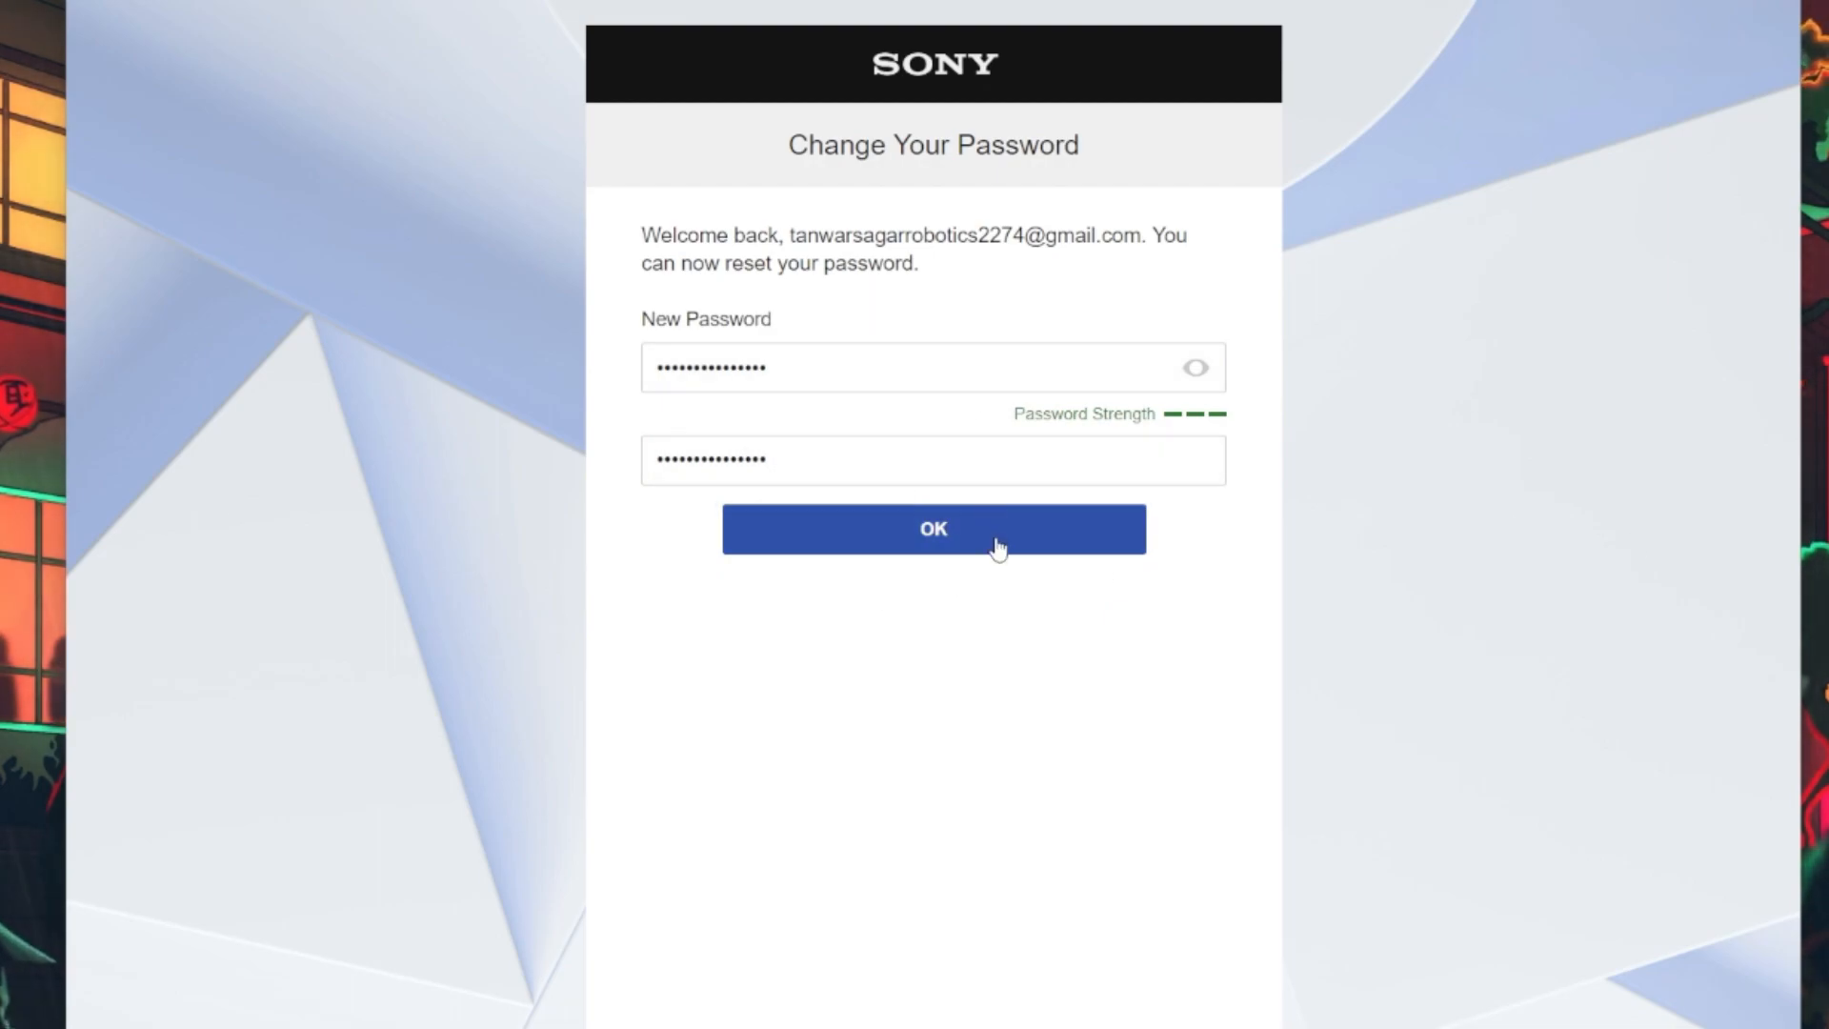
left_click(931, 529)
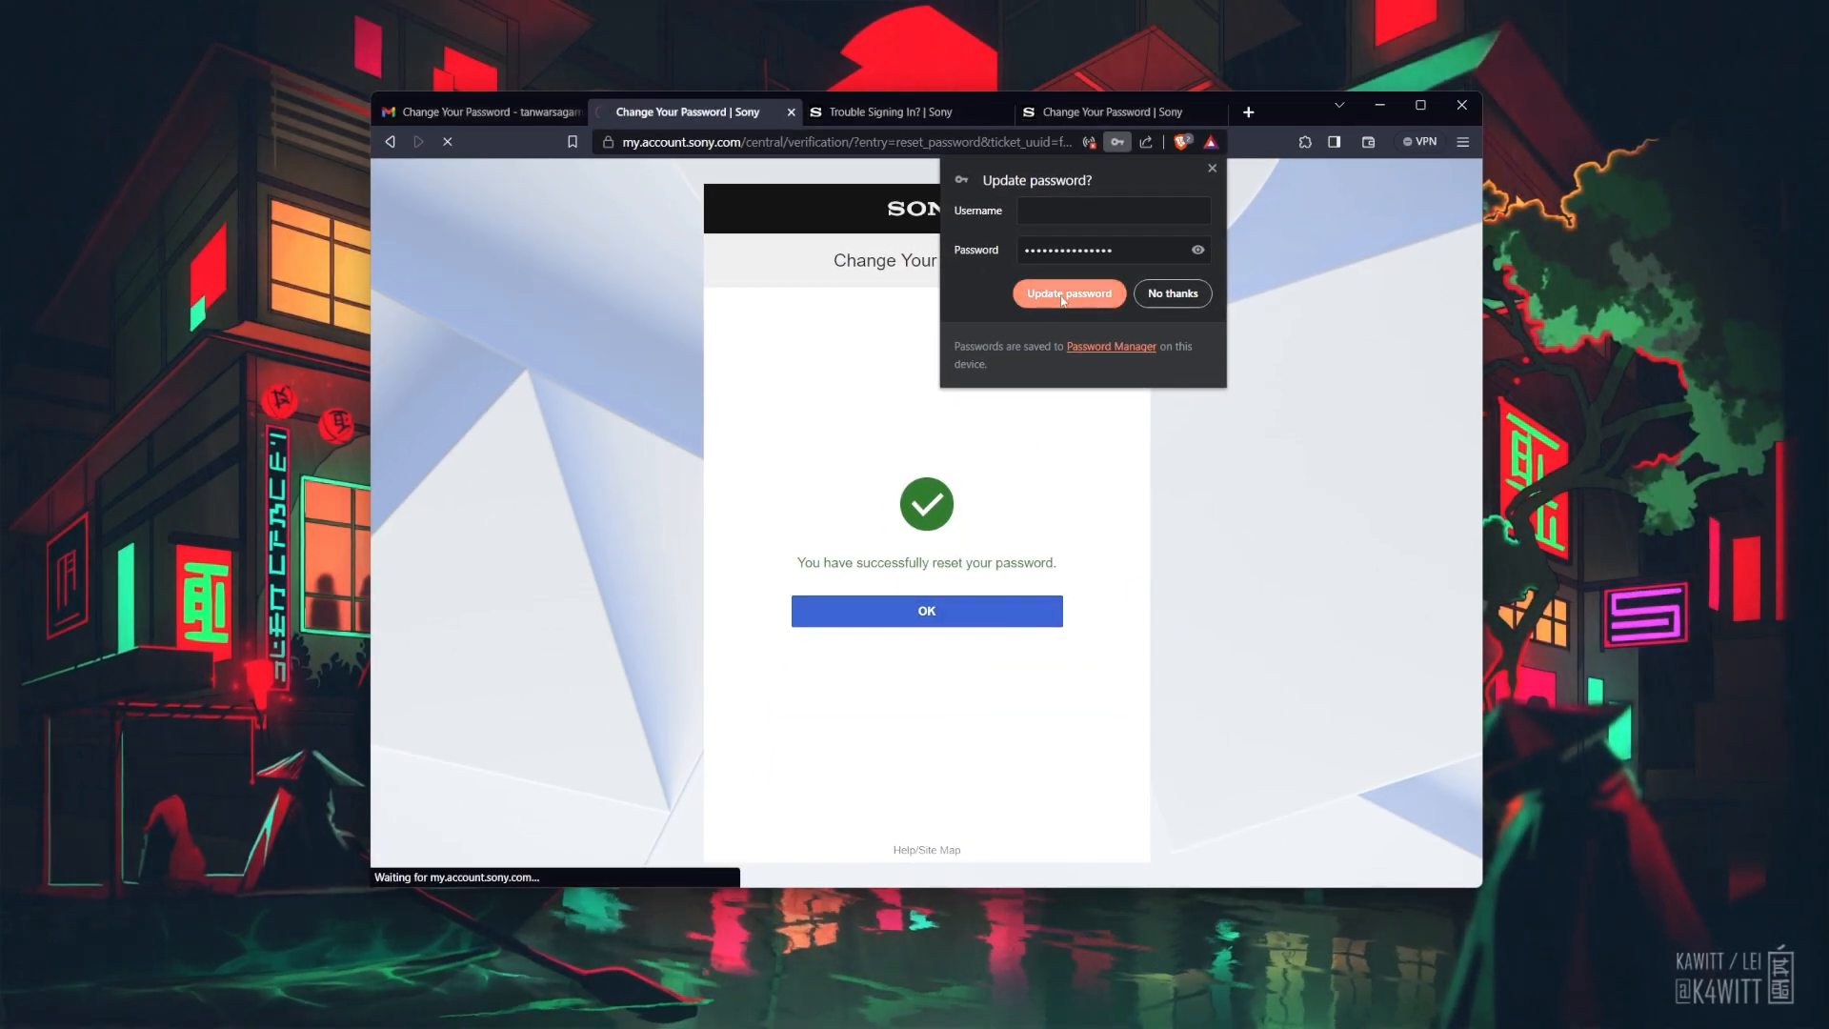
left_click(925, 609)
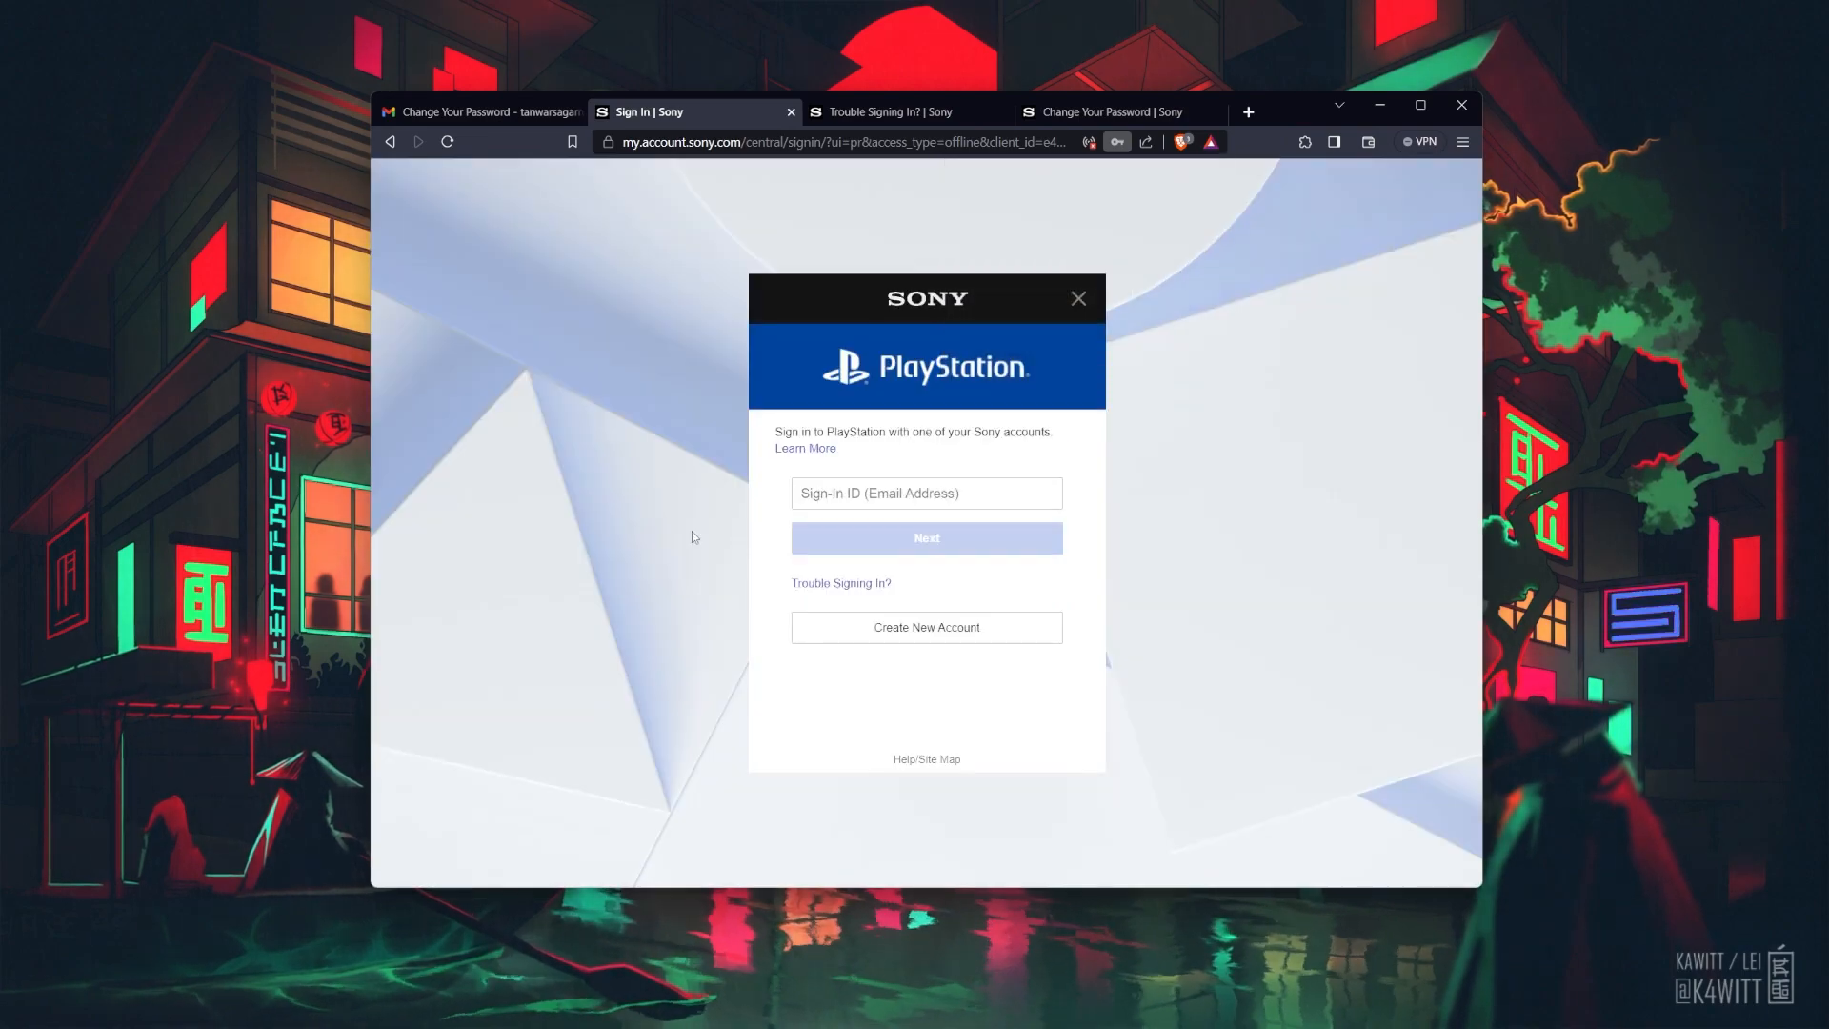